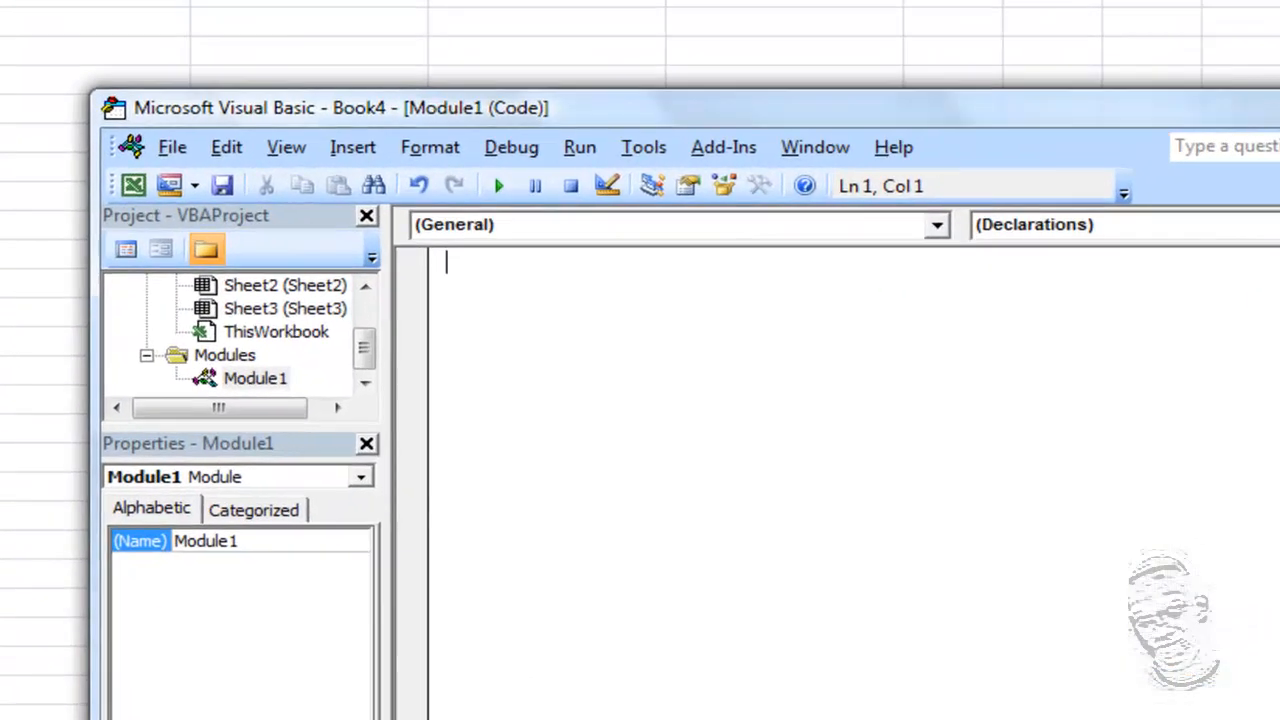
- Declare Dim Arr(4) and add Option Base 1 on the line above it
text(Dim)
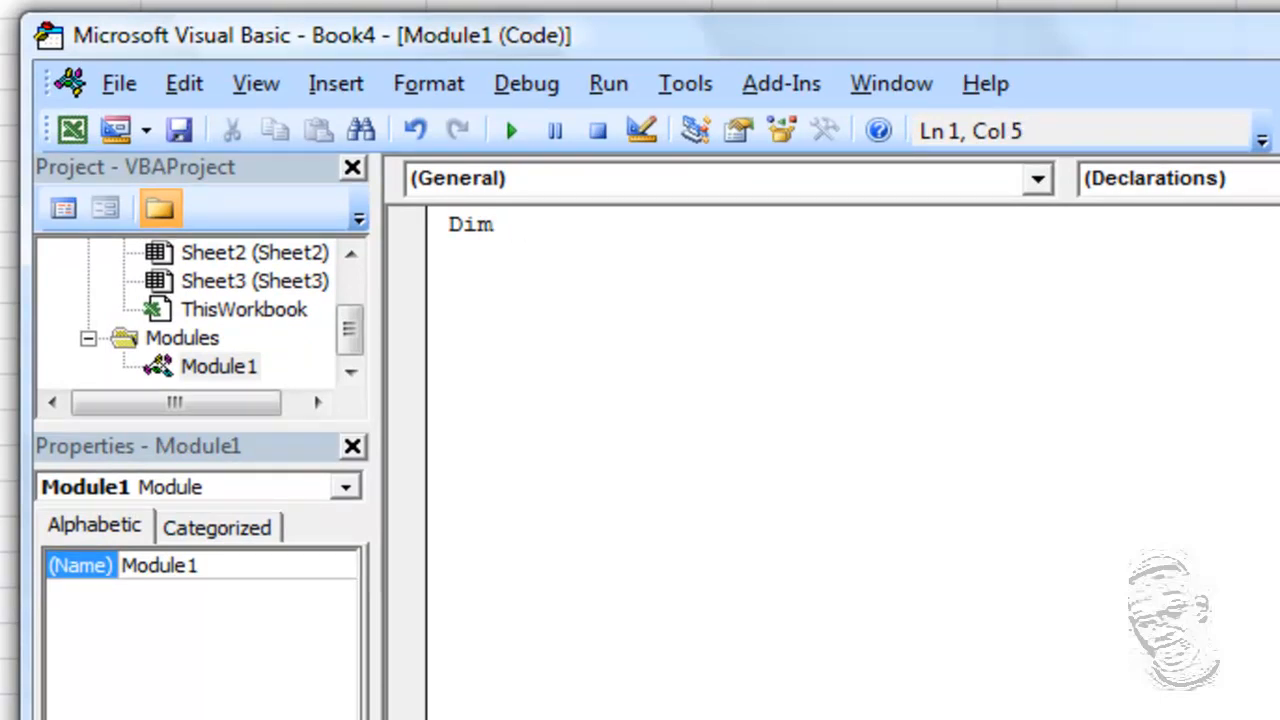
text(Arr()
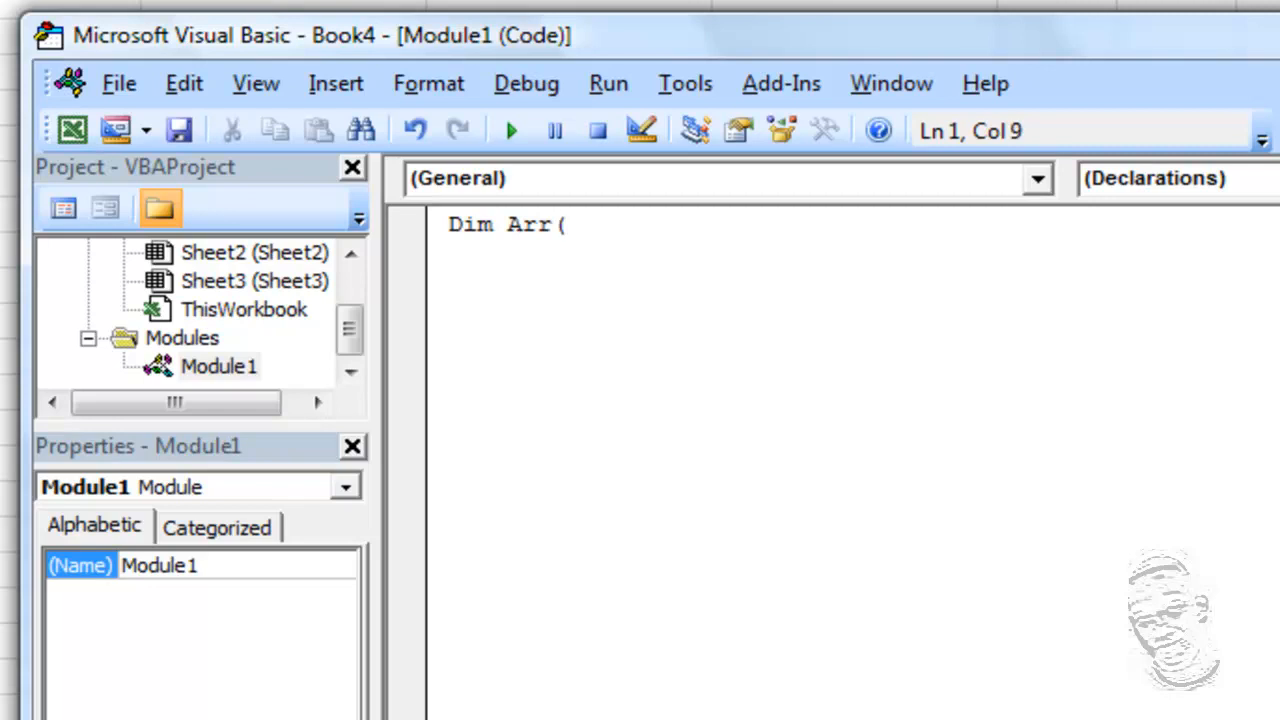
text(4))
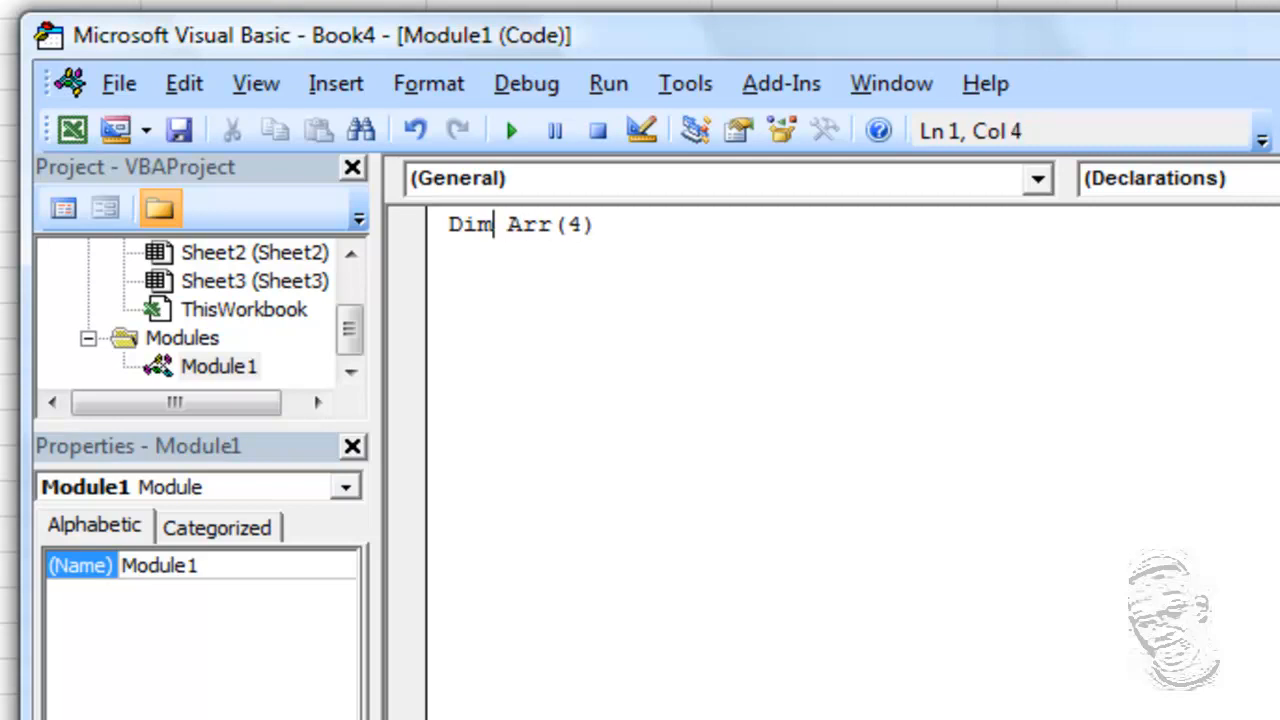
click(450, 224)
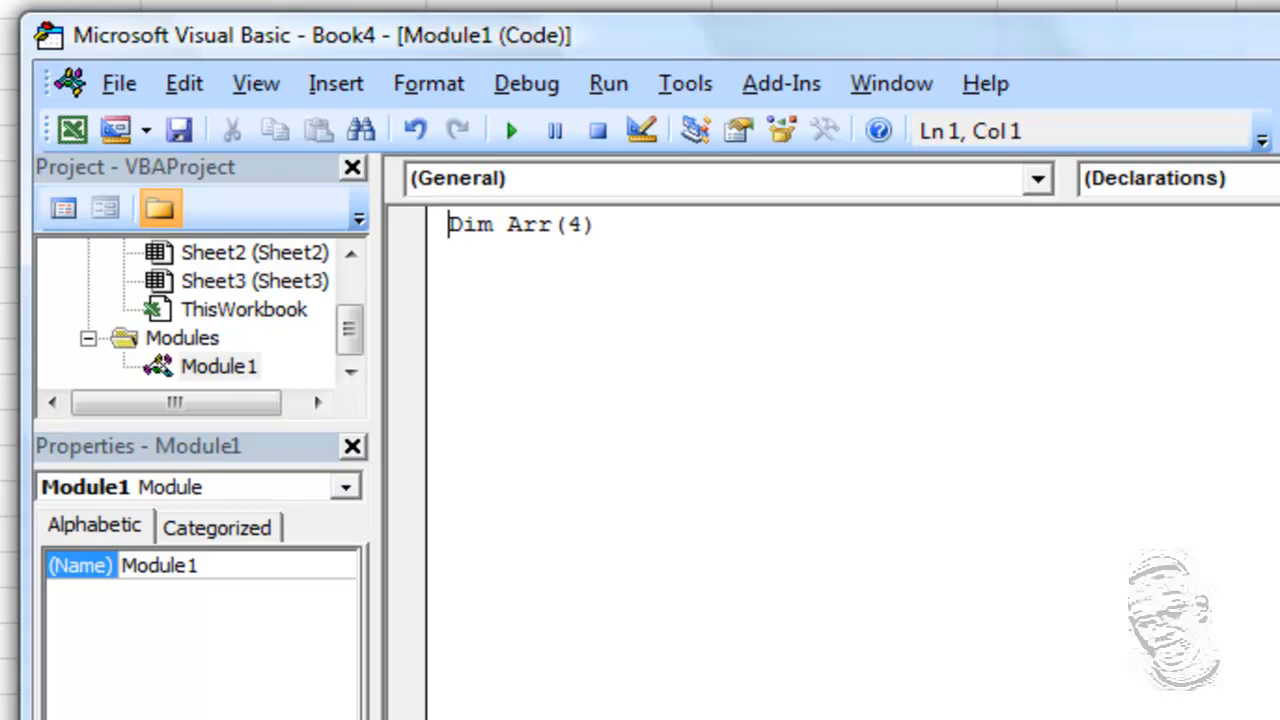
text(Option Base 1)
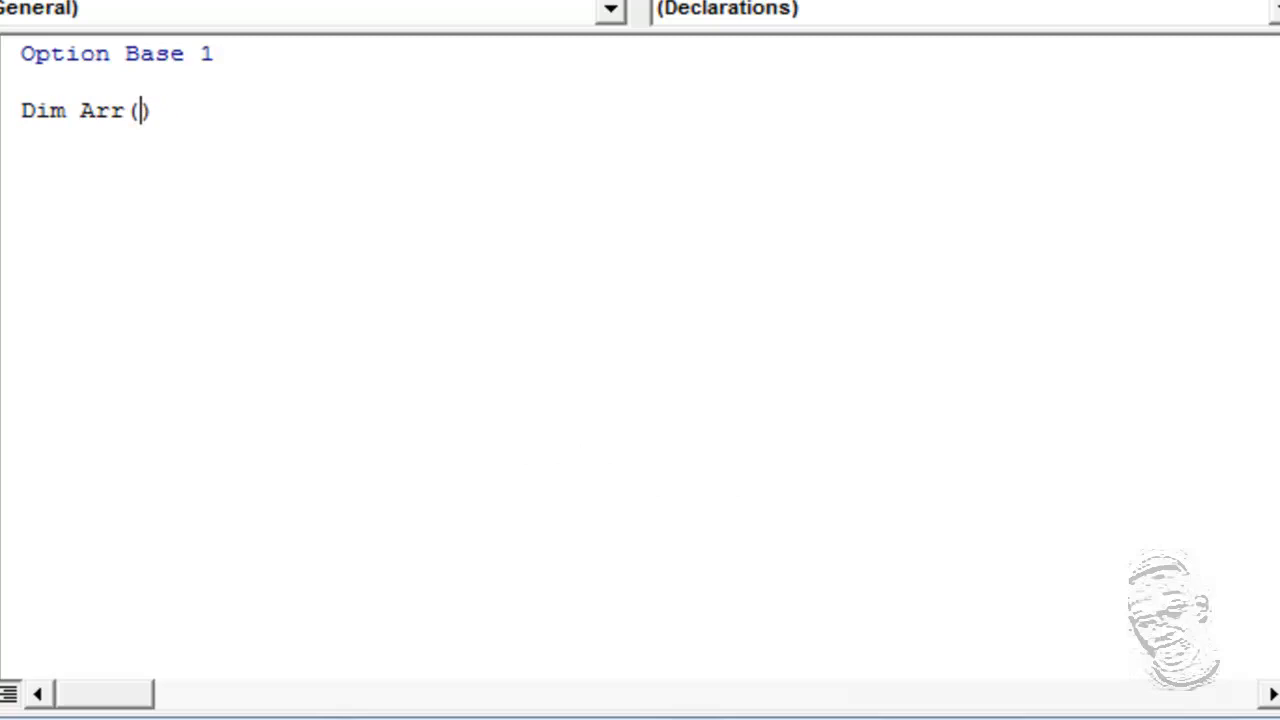
- Create Sub assignArr and move the declaration inside it as Dim Arr(5)
text(5)
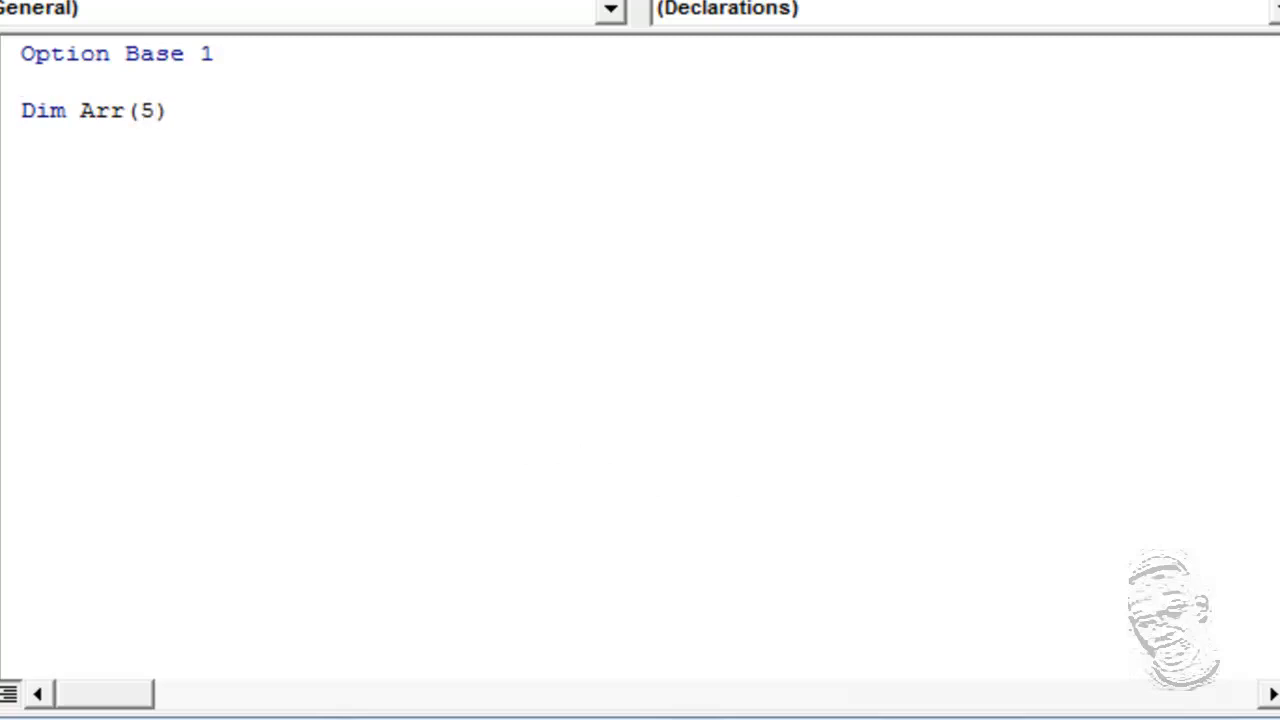
text(Sub)
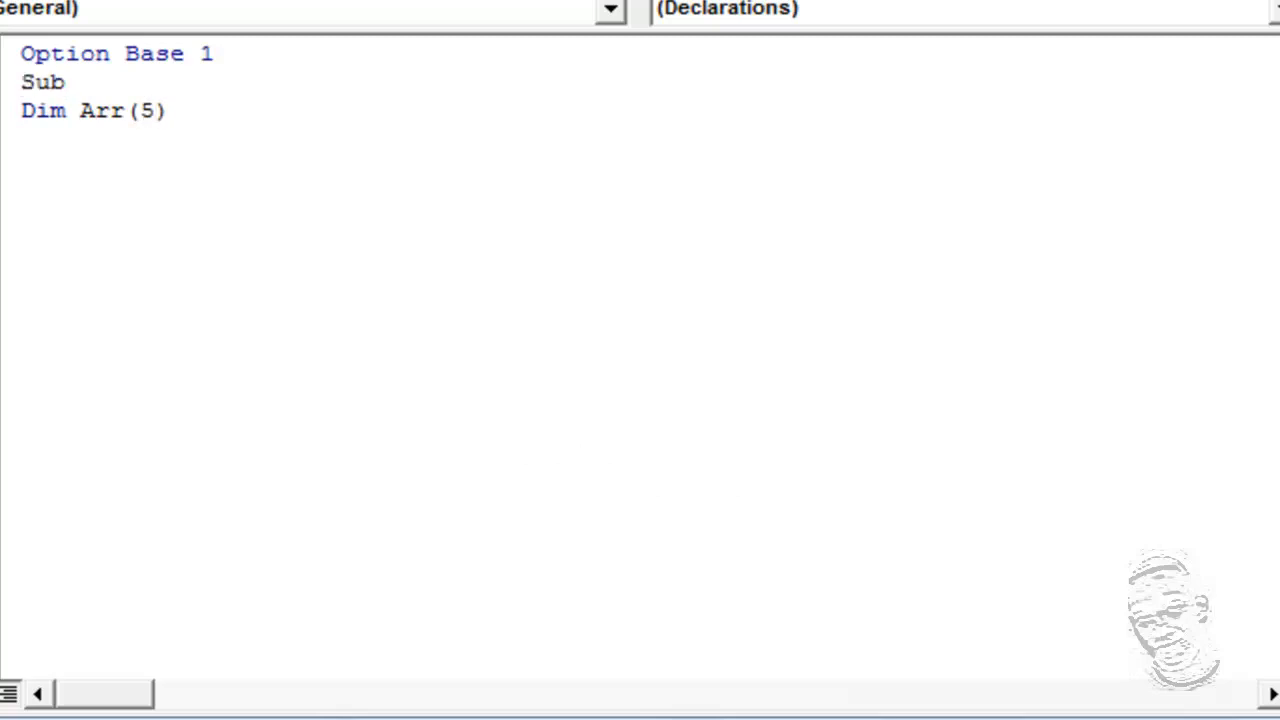
text(ass)
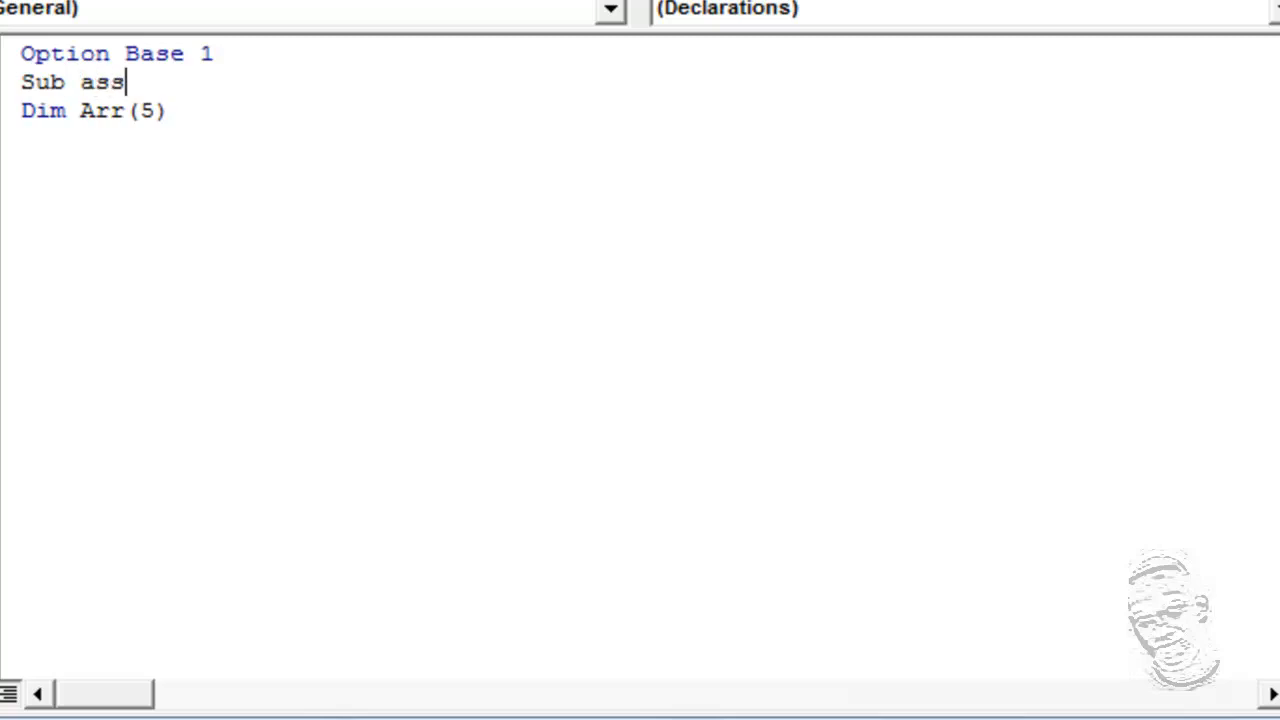
text(ignArr()
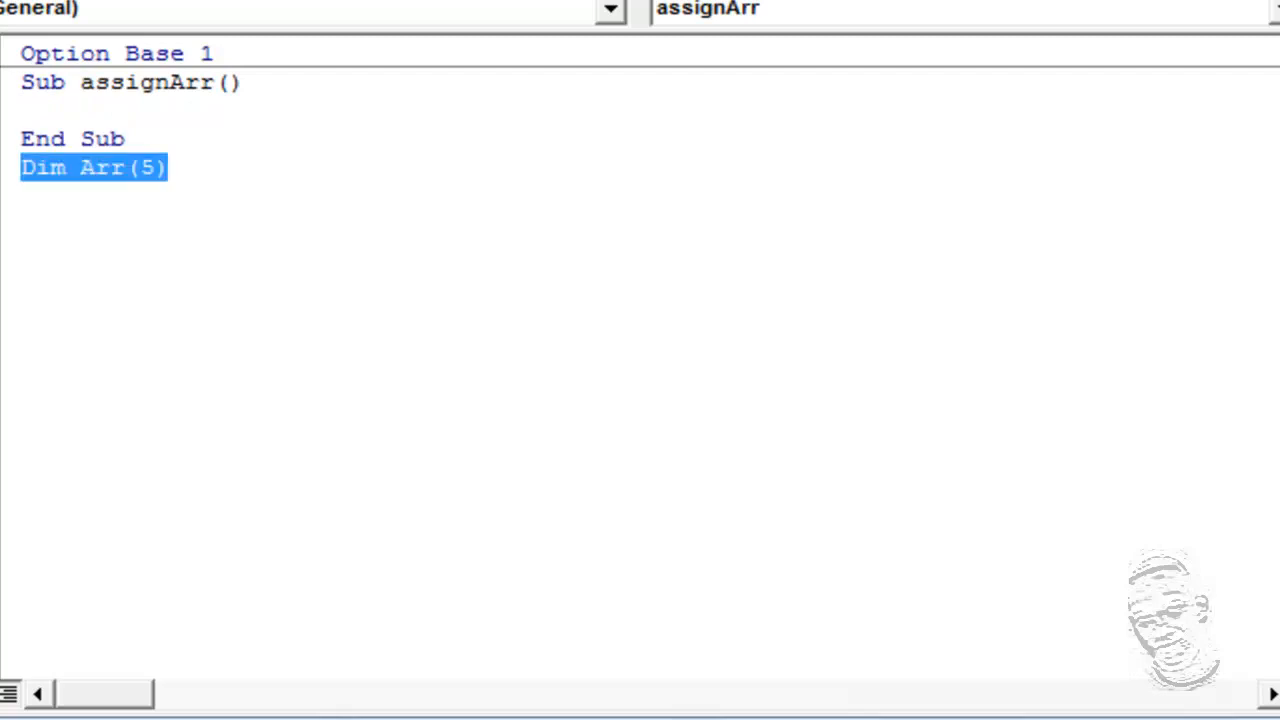
key(Delete)
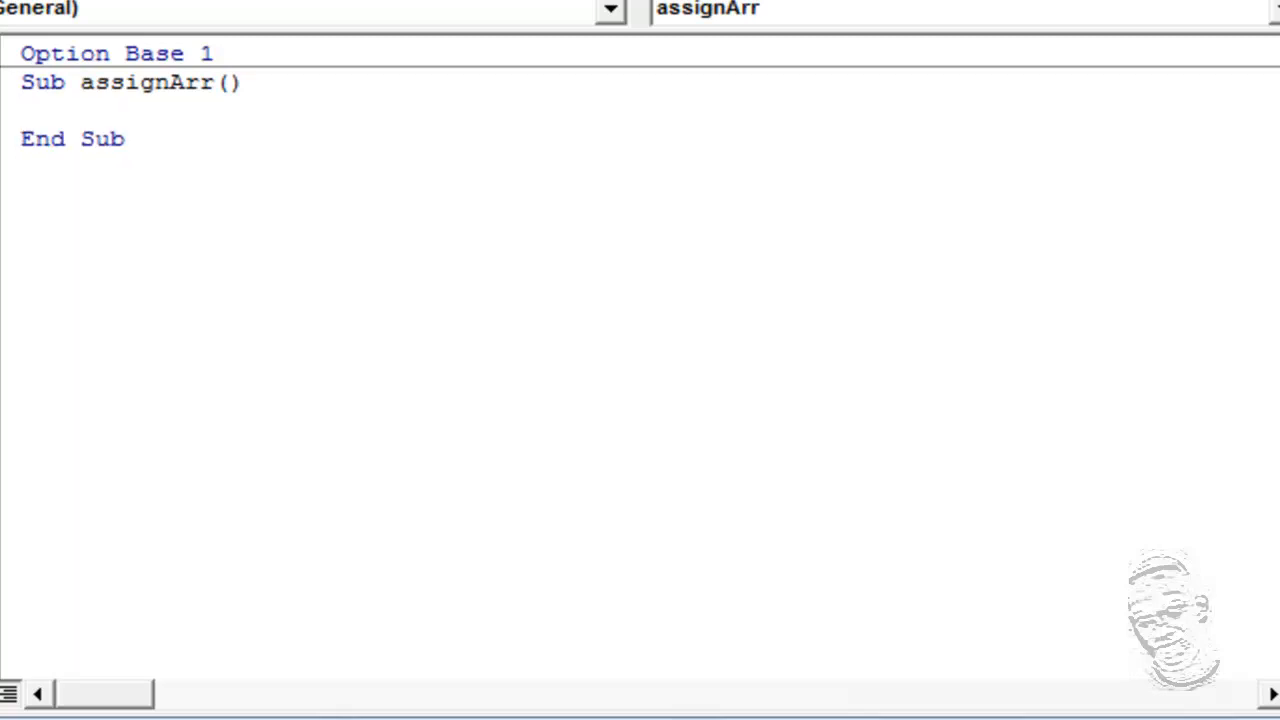
text(Dim Arr(5))
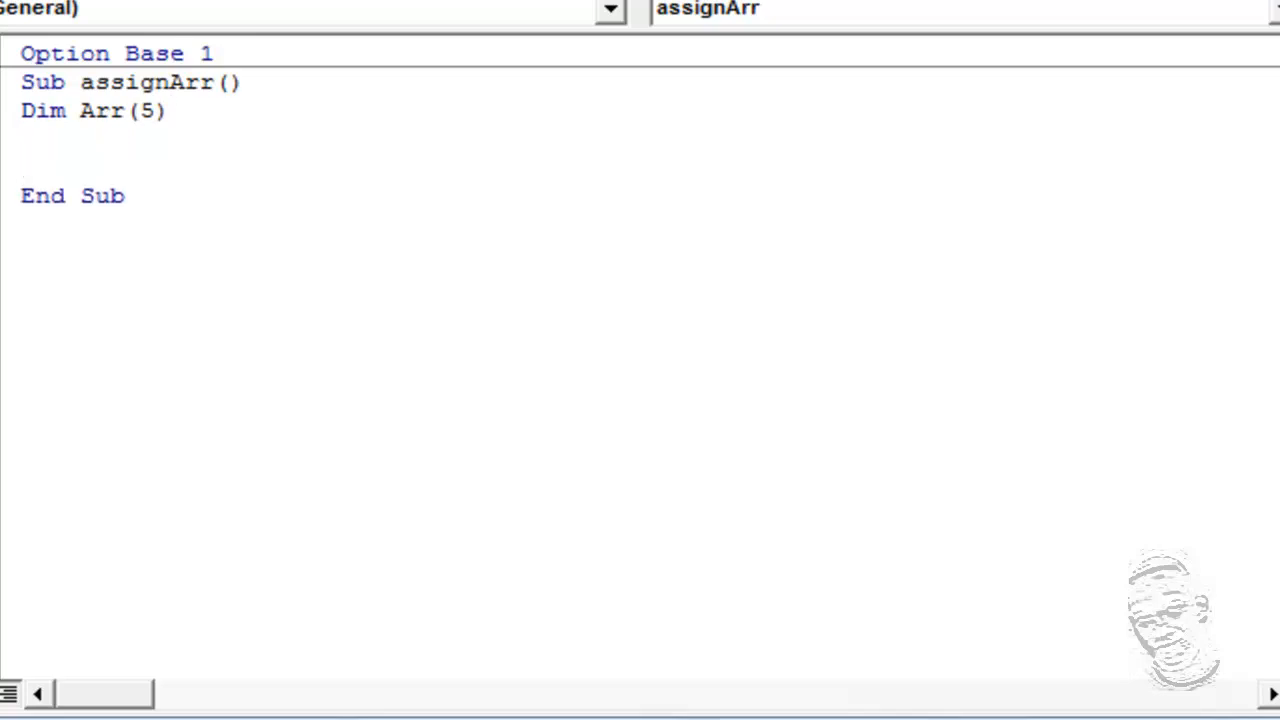
- Type the assignments Arr(1) = "Jan" and Arr(2) = "Feb" on separate lines
text(A)
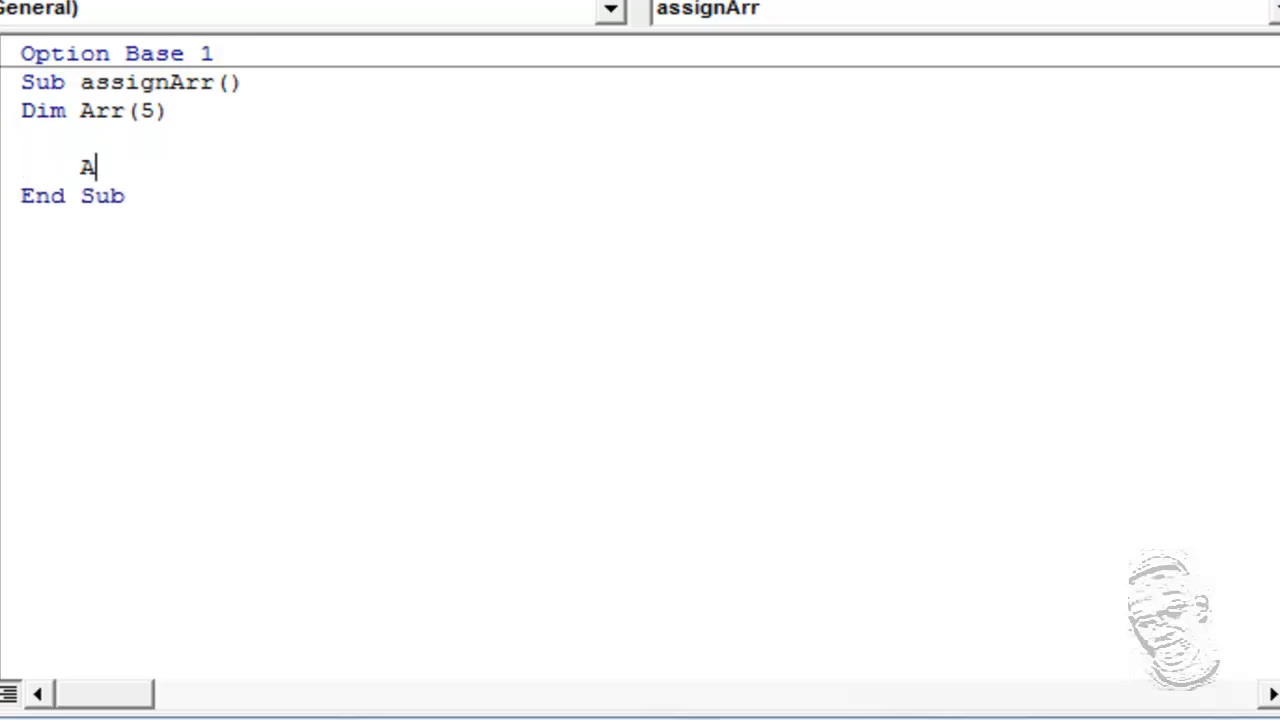
text(rr)
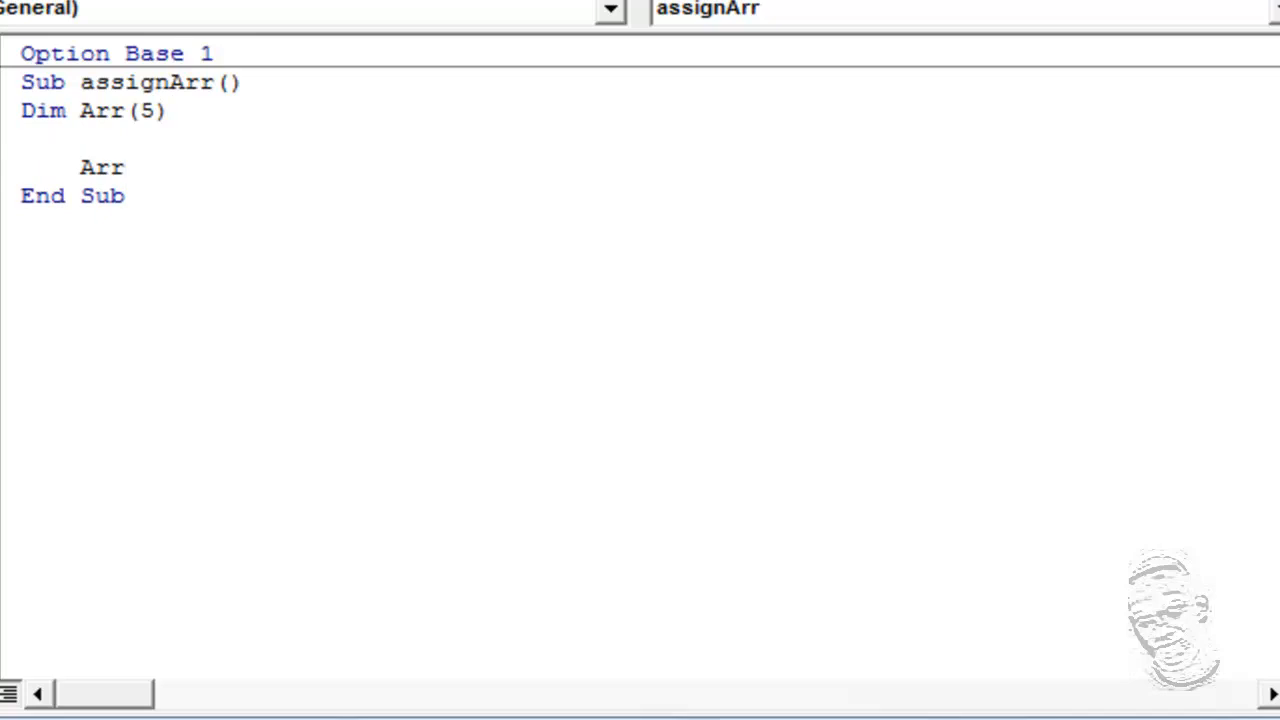
text((1)
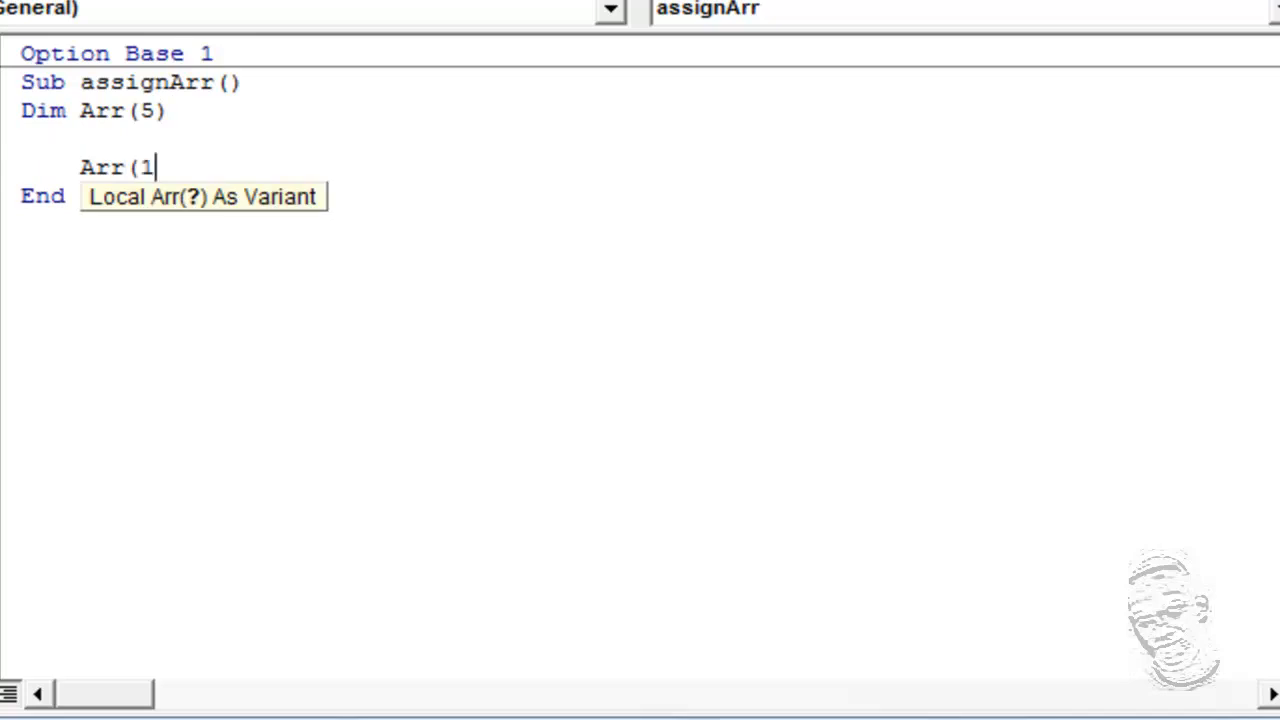
text())
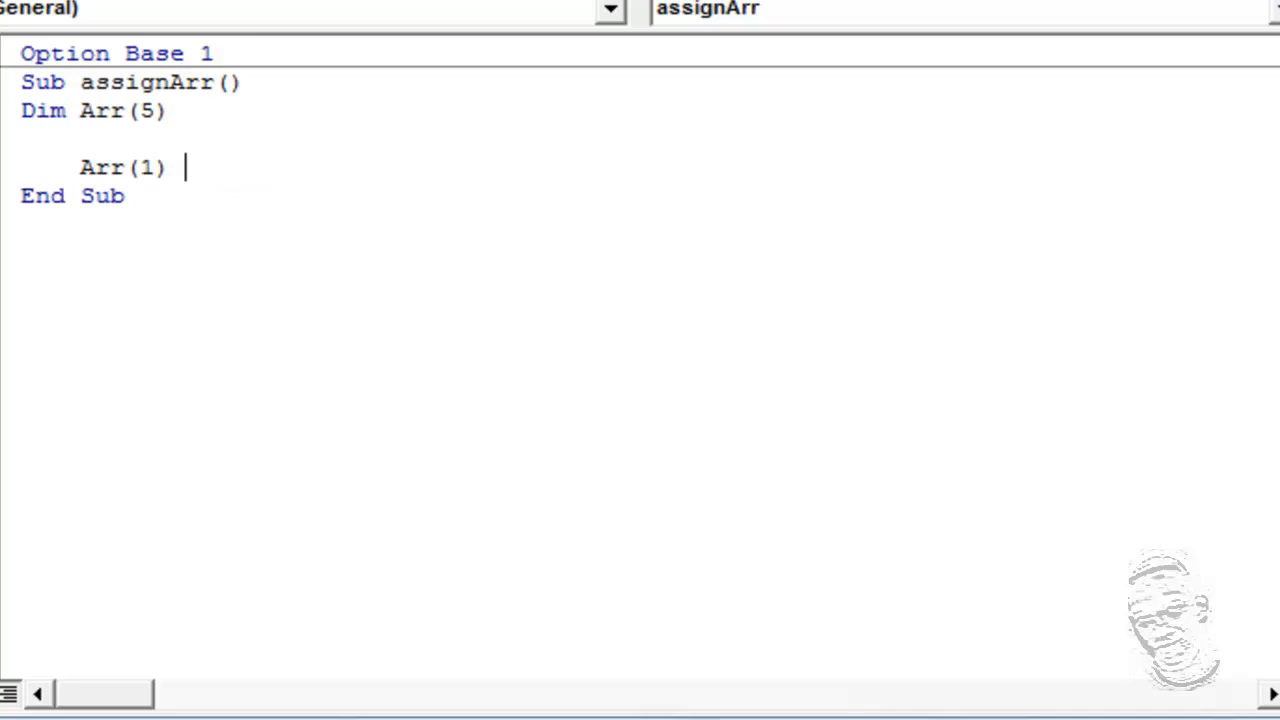
text(= ")
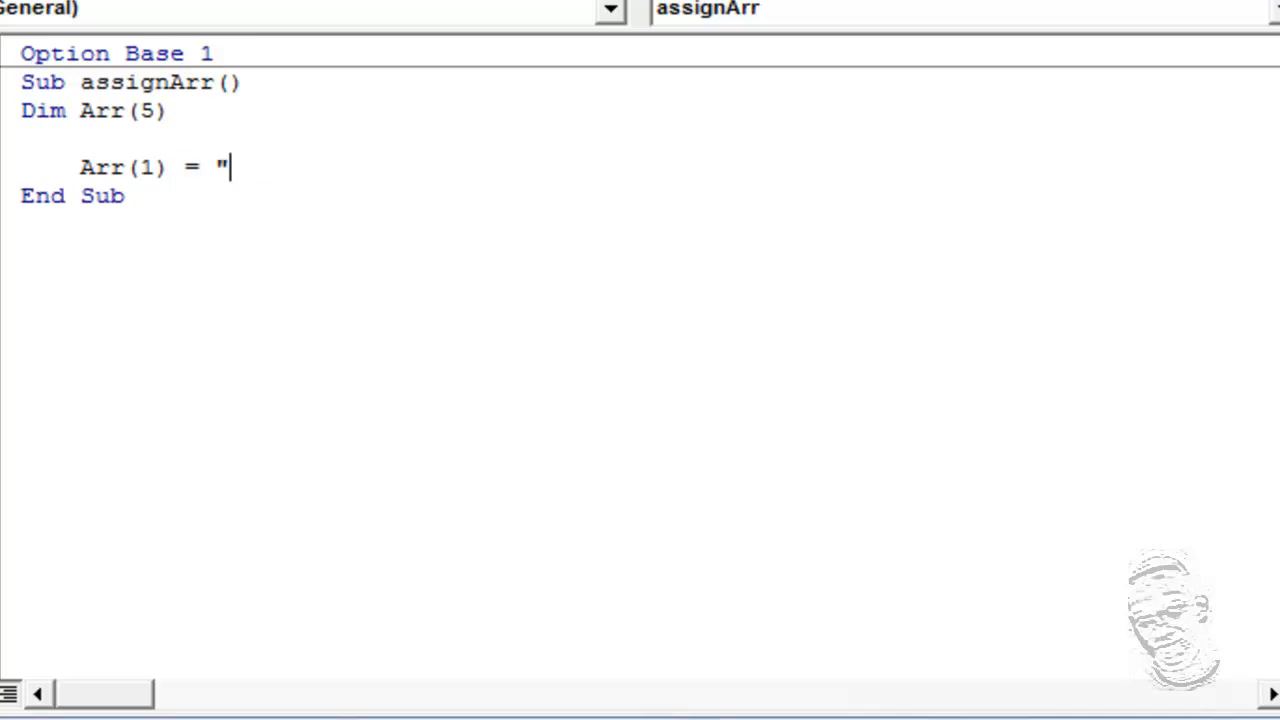
text(Jan)
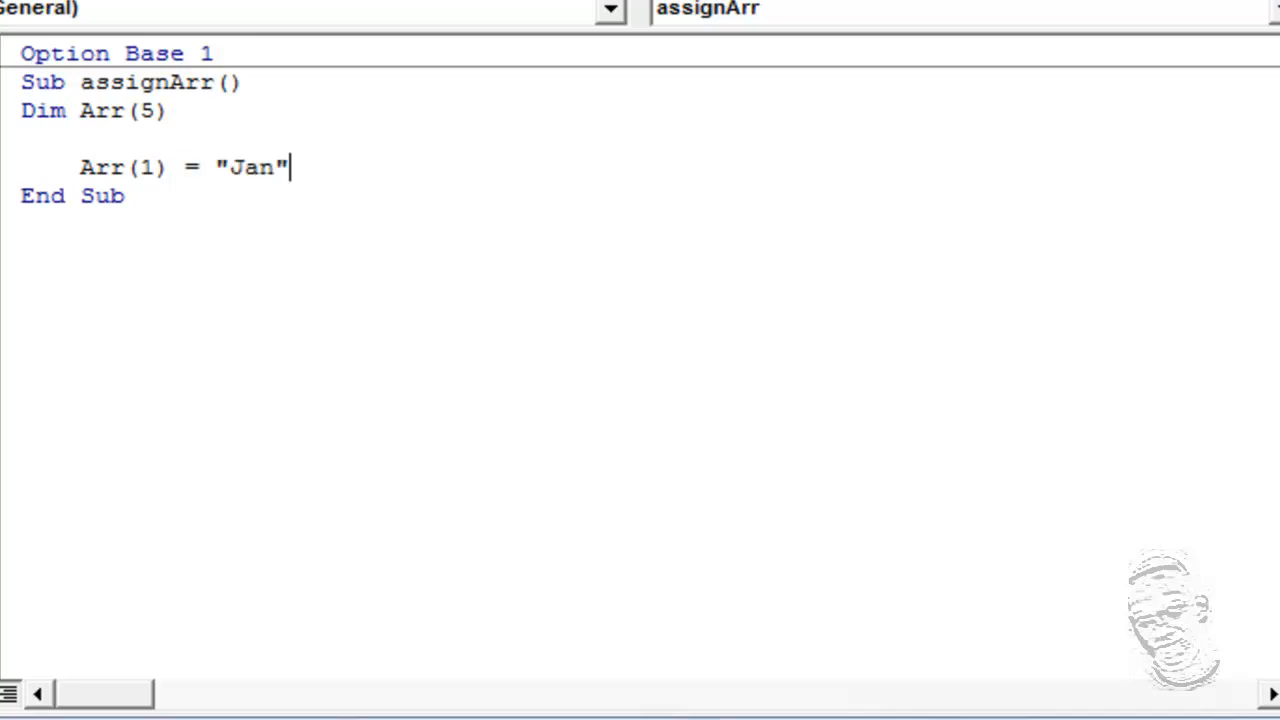
key(Enter)
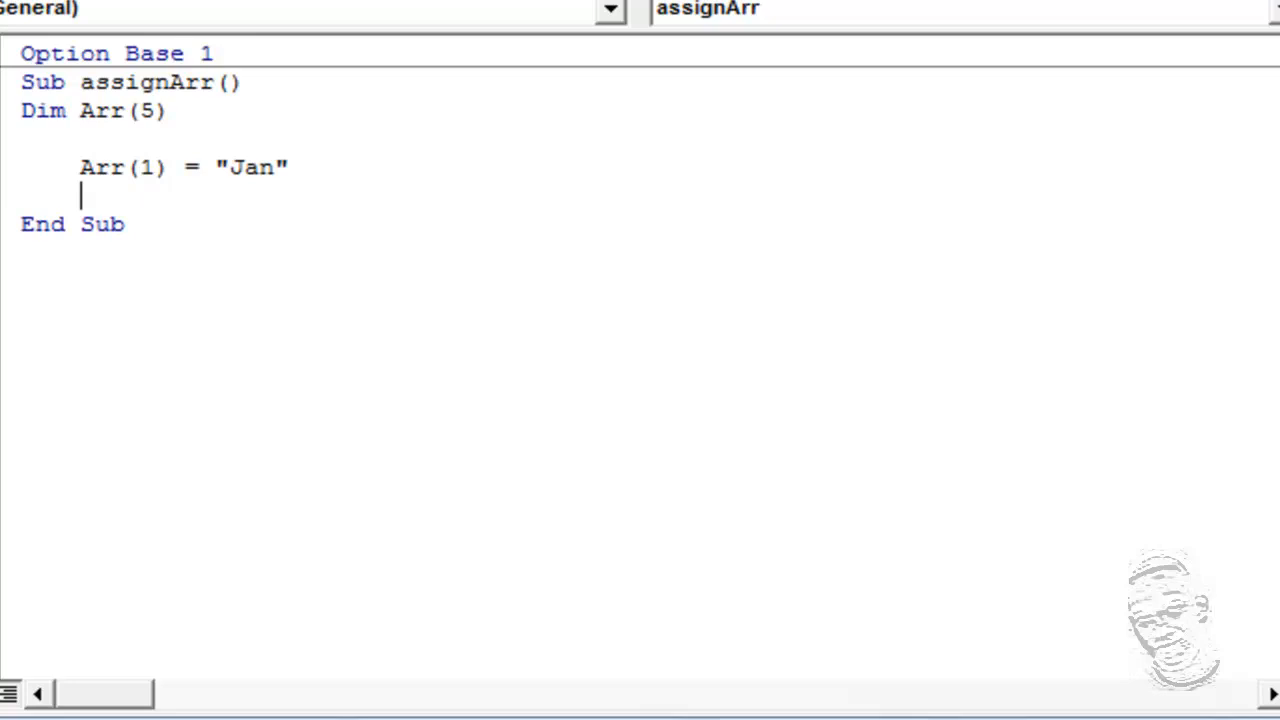
text(Arr(2) =)
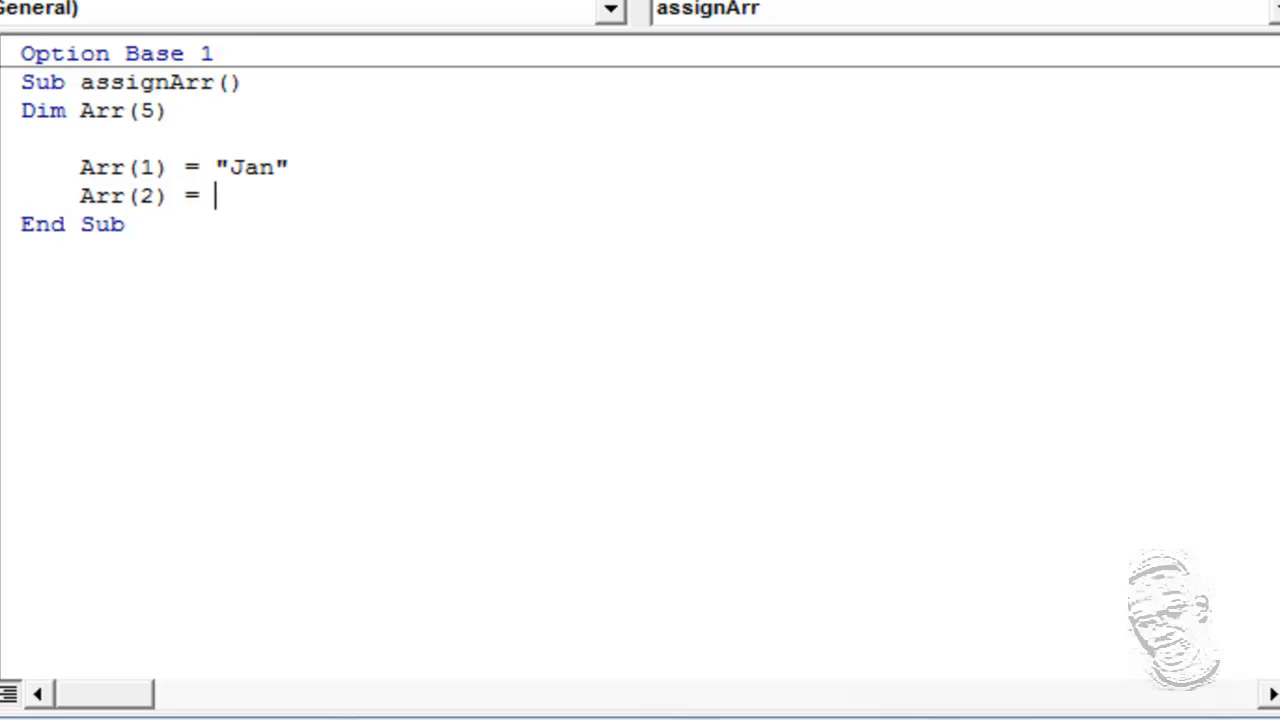
text("Feb)
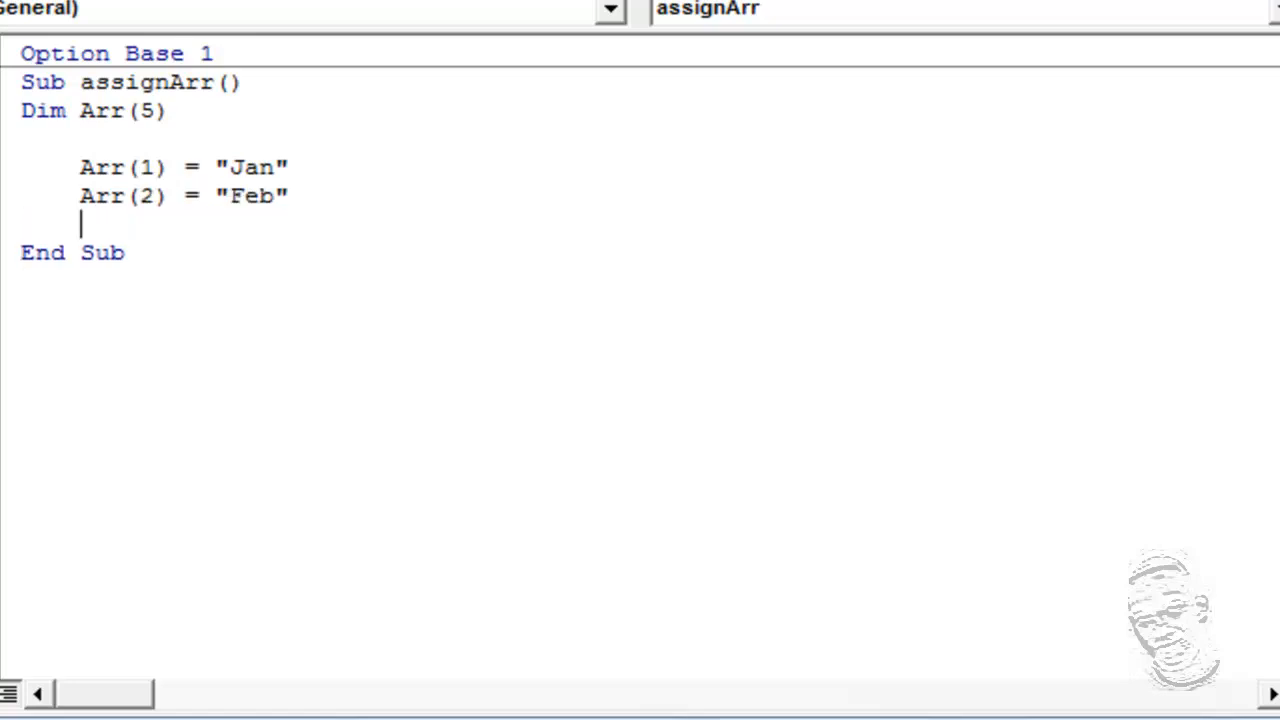
- Paste and edit lines into Arr(3) = "Mar", Arr(4) = "Apr", Arr(5) = "May", then start a new line
text(Arr(2) = "Feb")
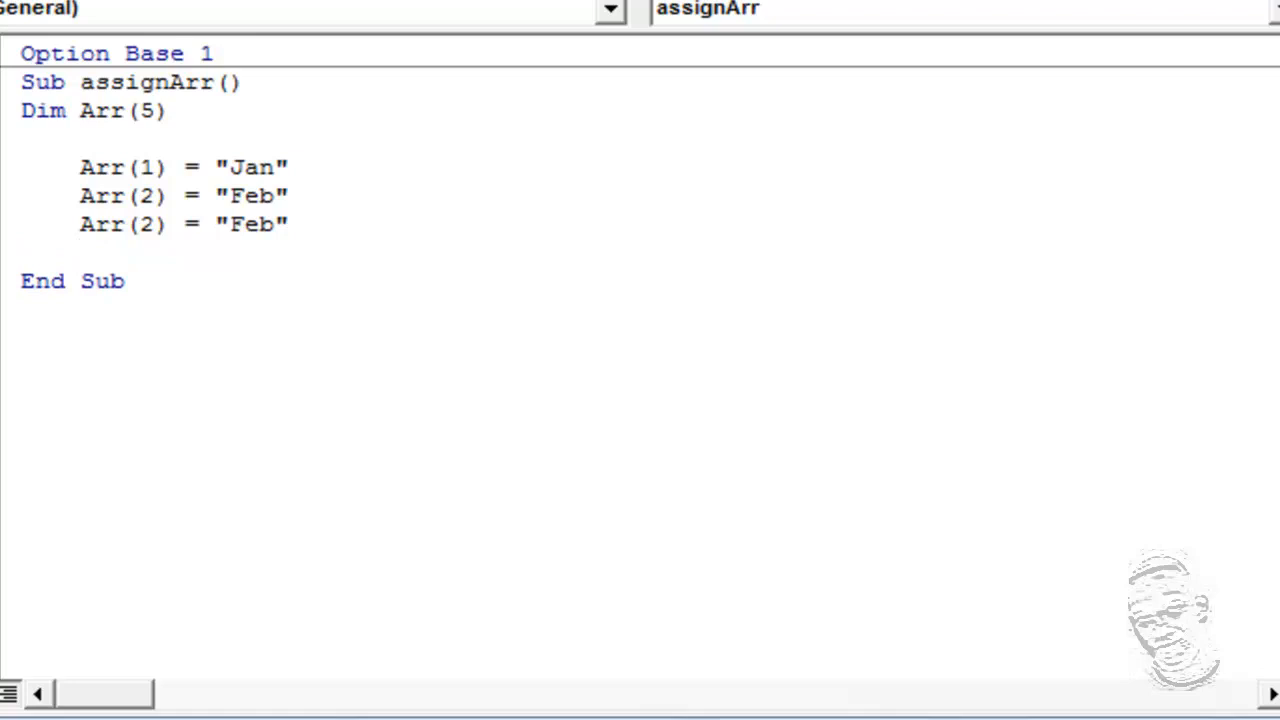
text(Arr(2) = "Feb")
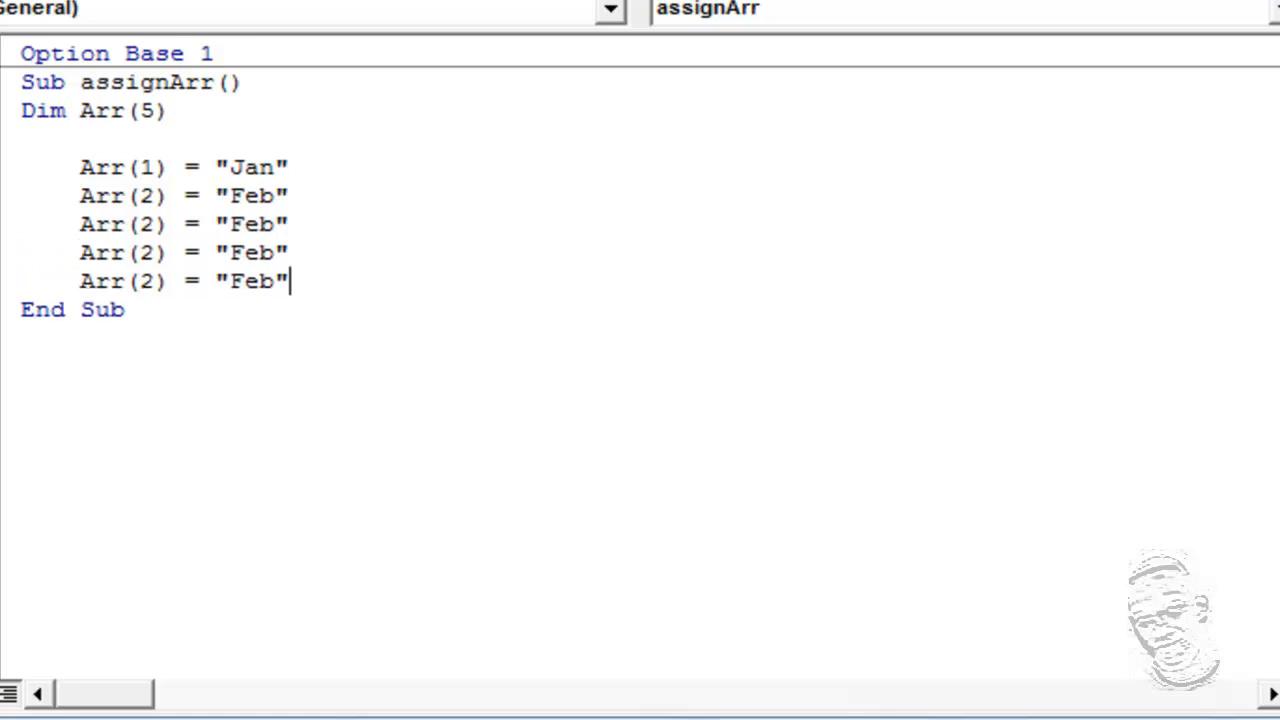
click(155, 224)
text(3)
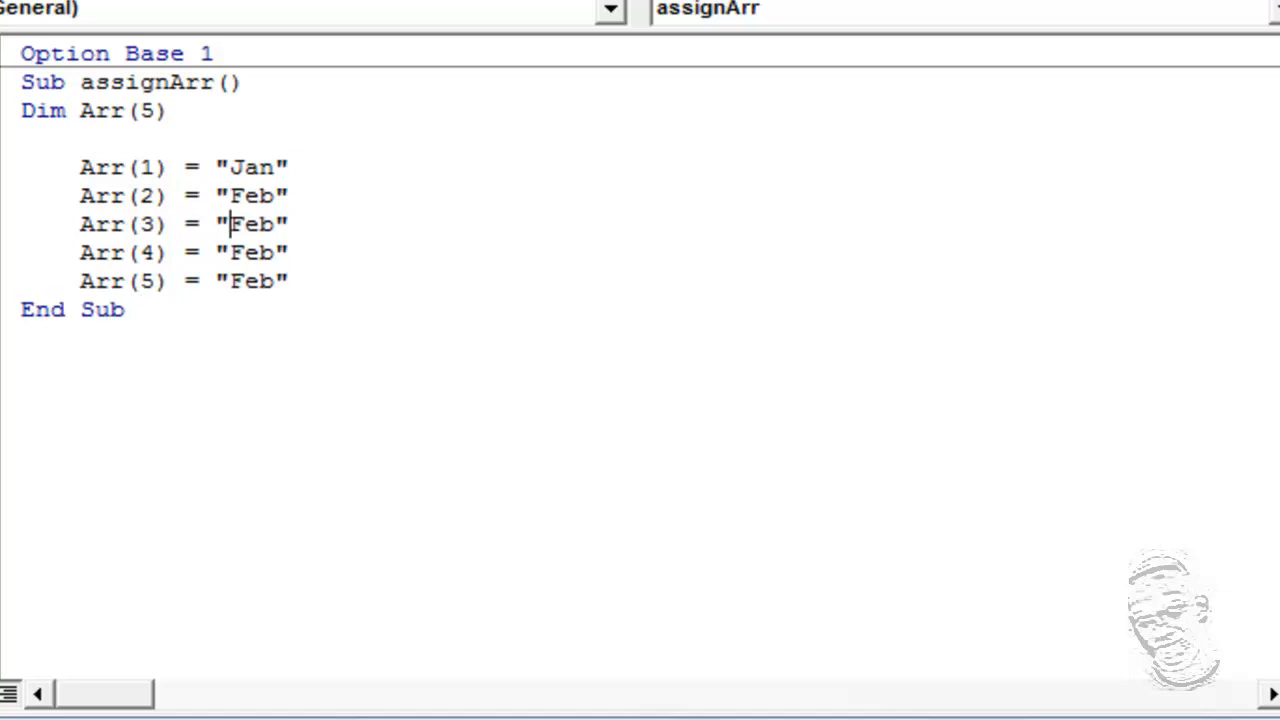
text(Mar)
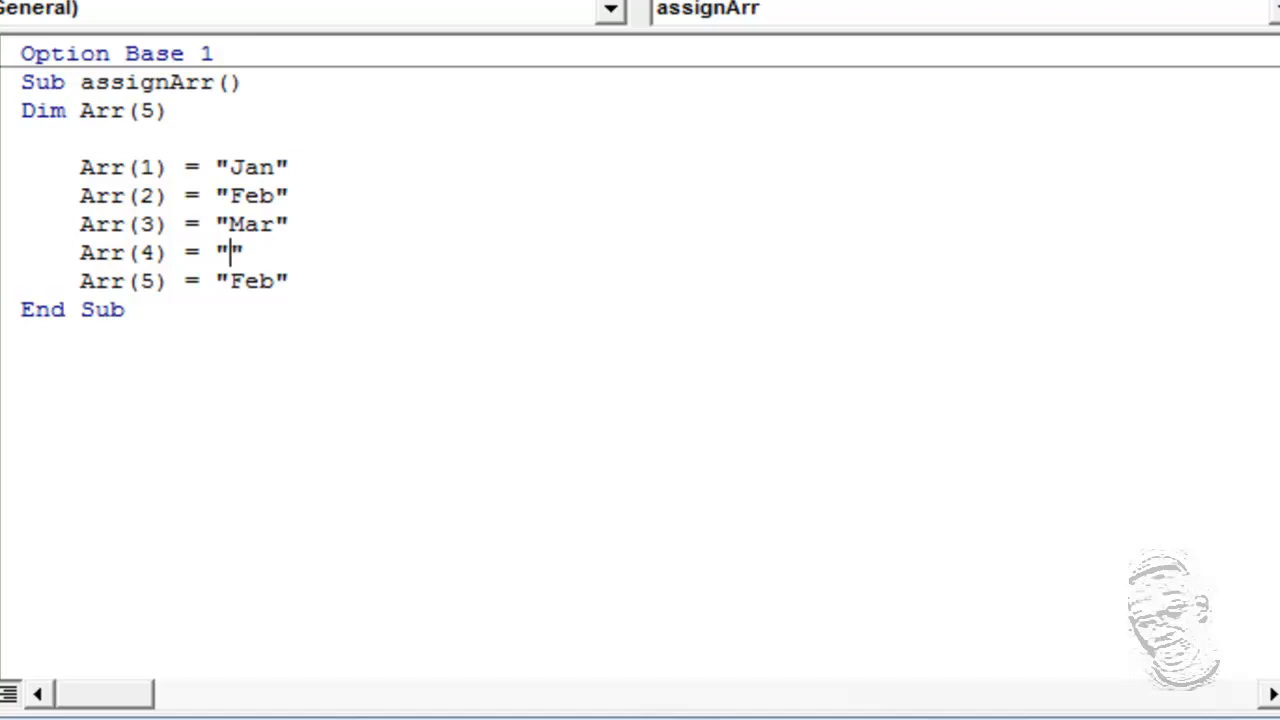
text(Apr)
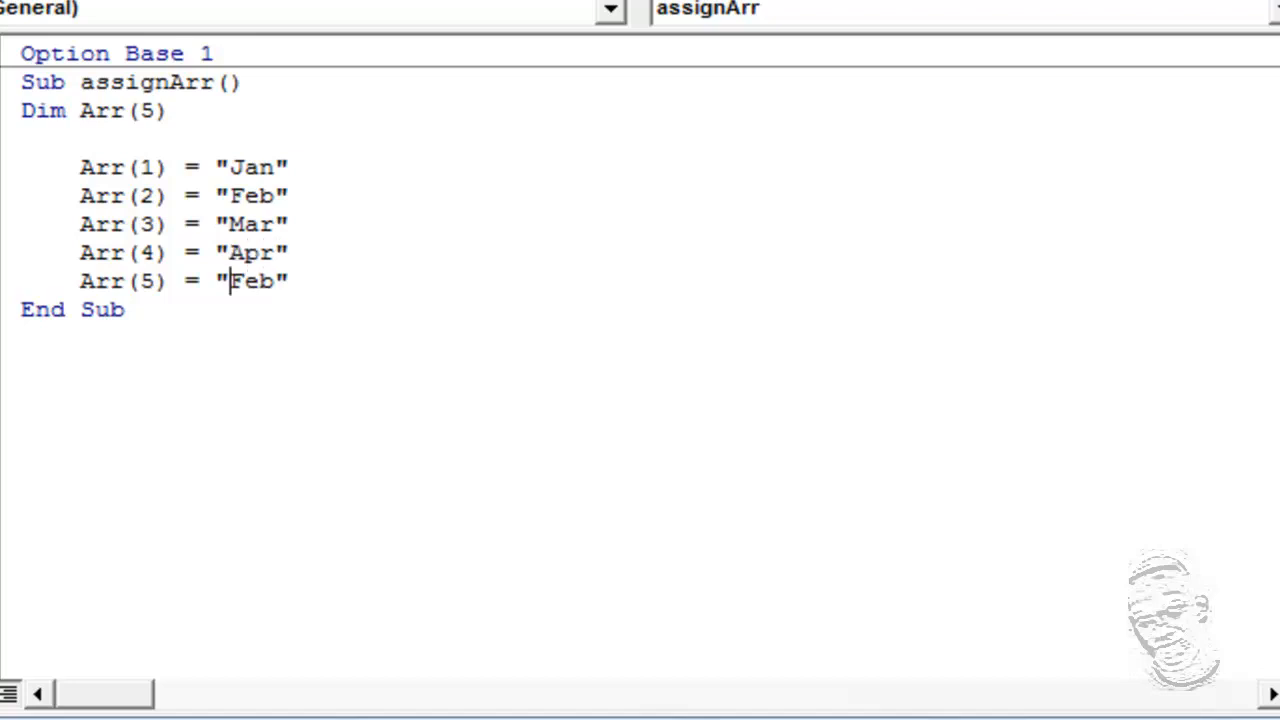
text(M)
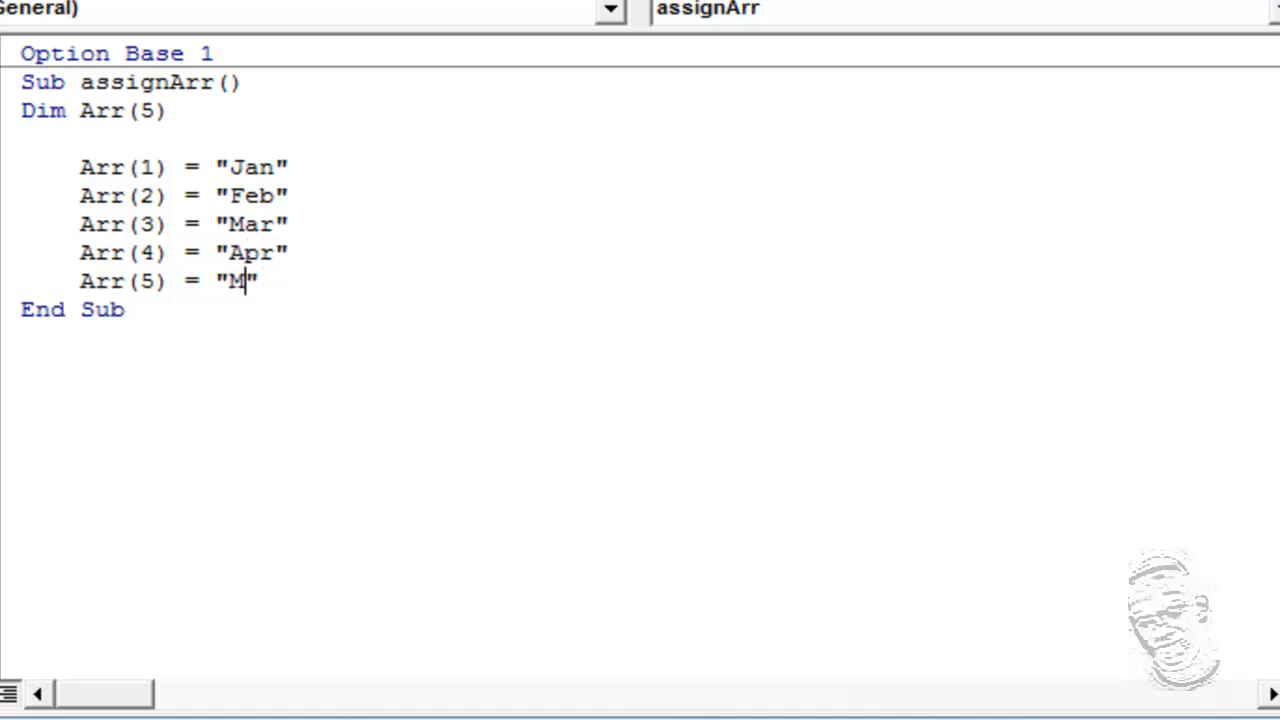
text(ay)
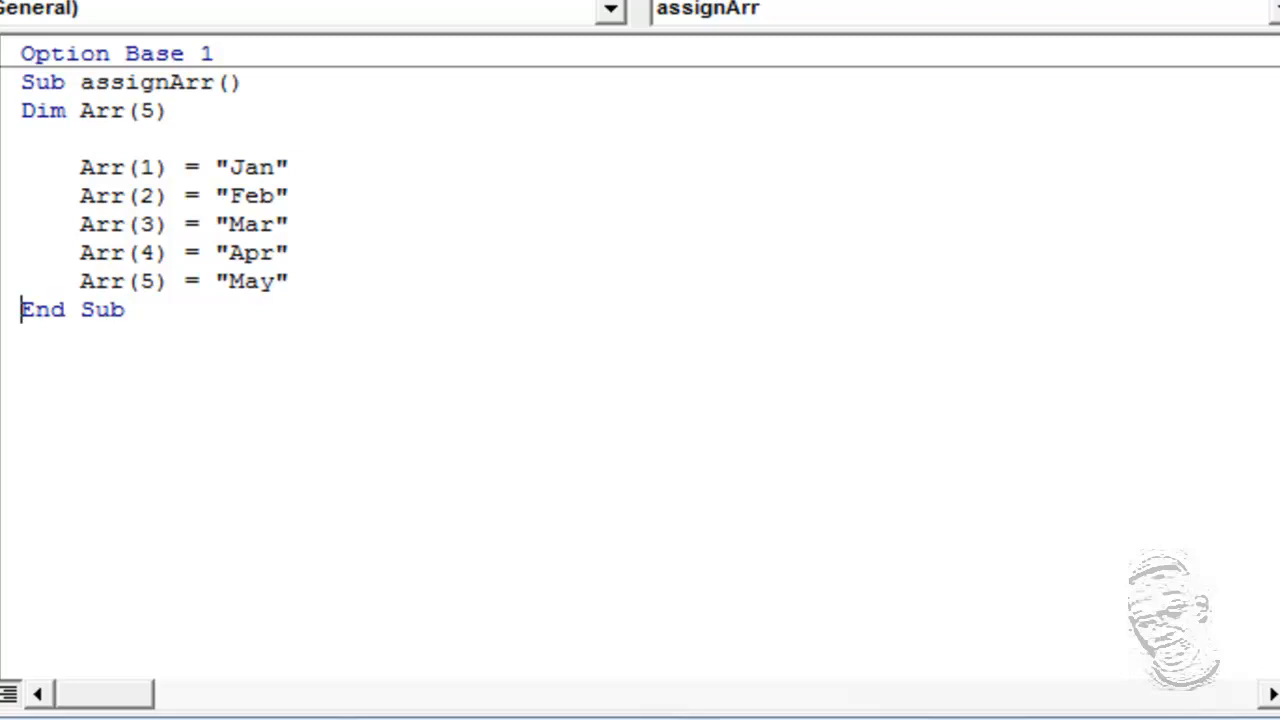
key(enter)
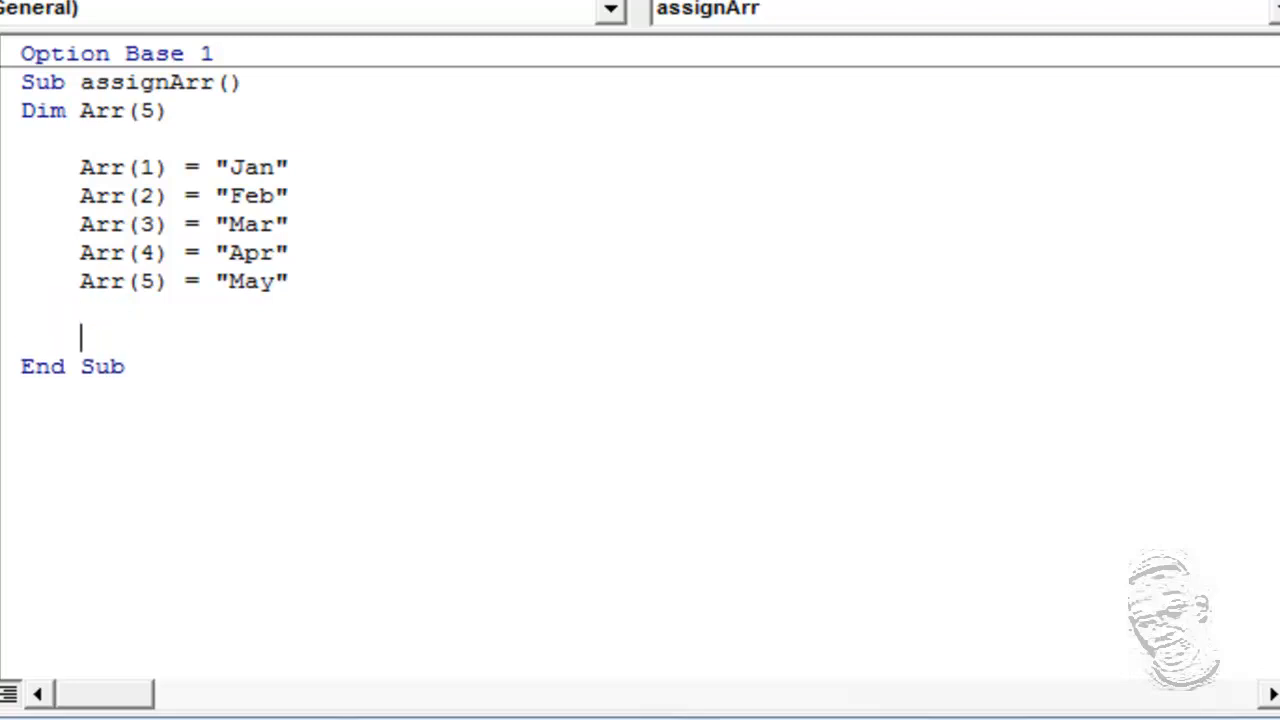
text(M)
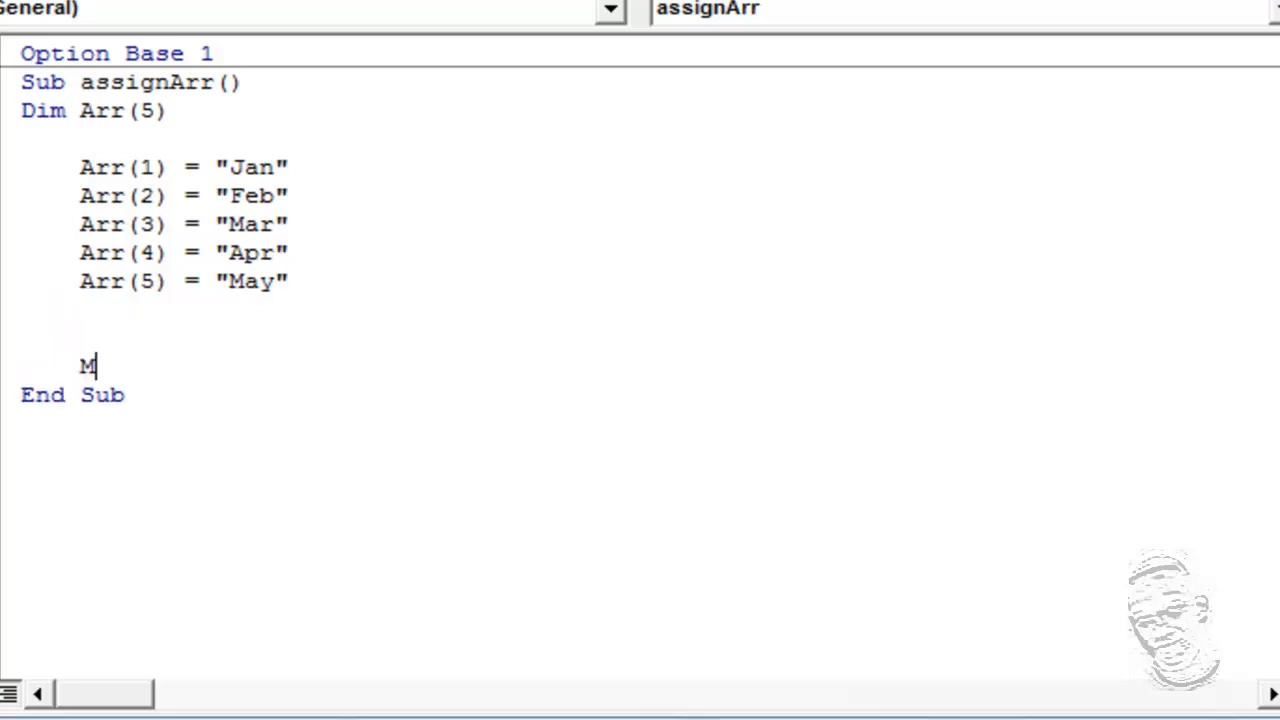
- Type MsgBox Arr(1) & "-", removing the stray parenthesis, and select that piece
text(sg)
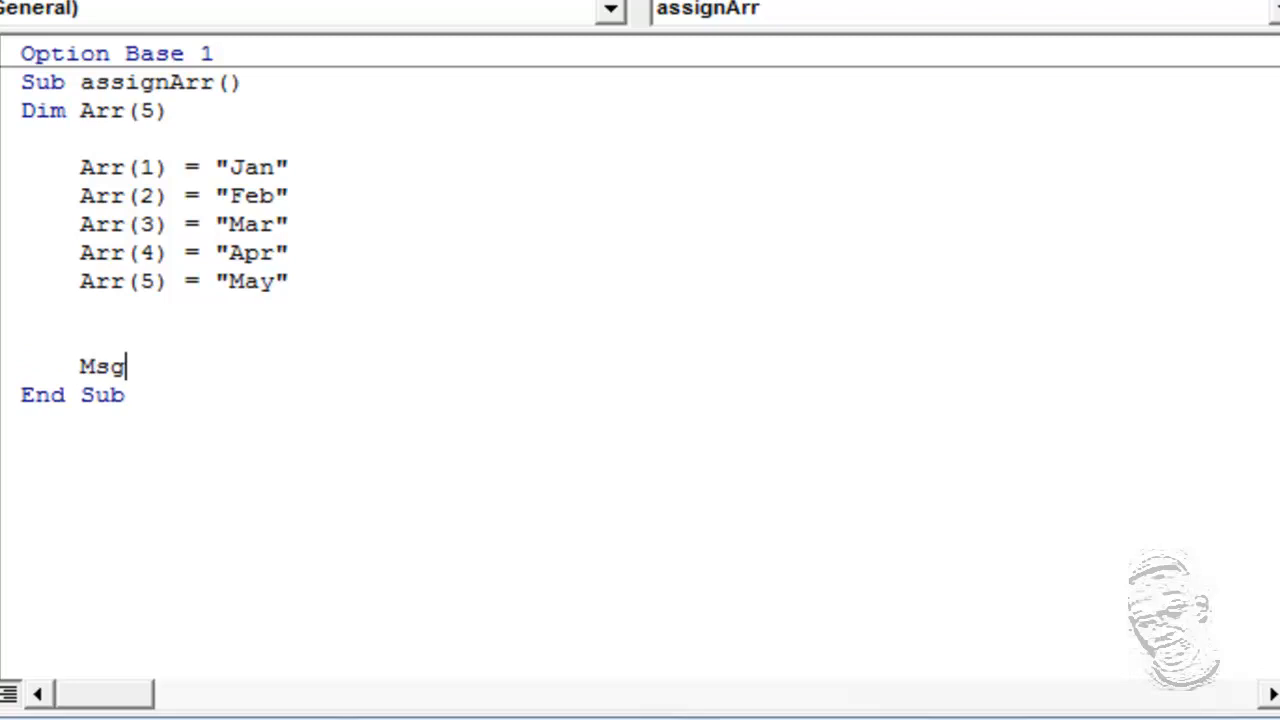
text(box Arr)
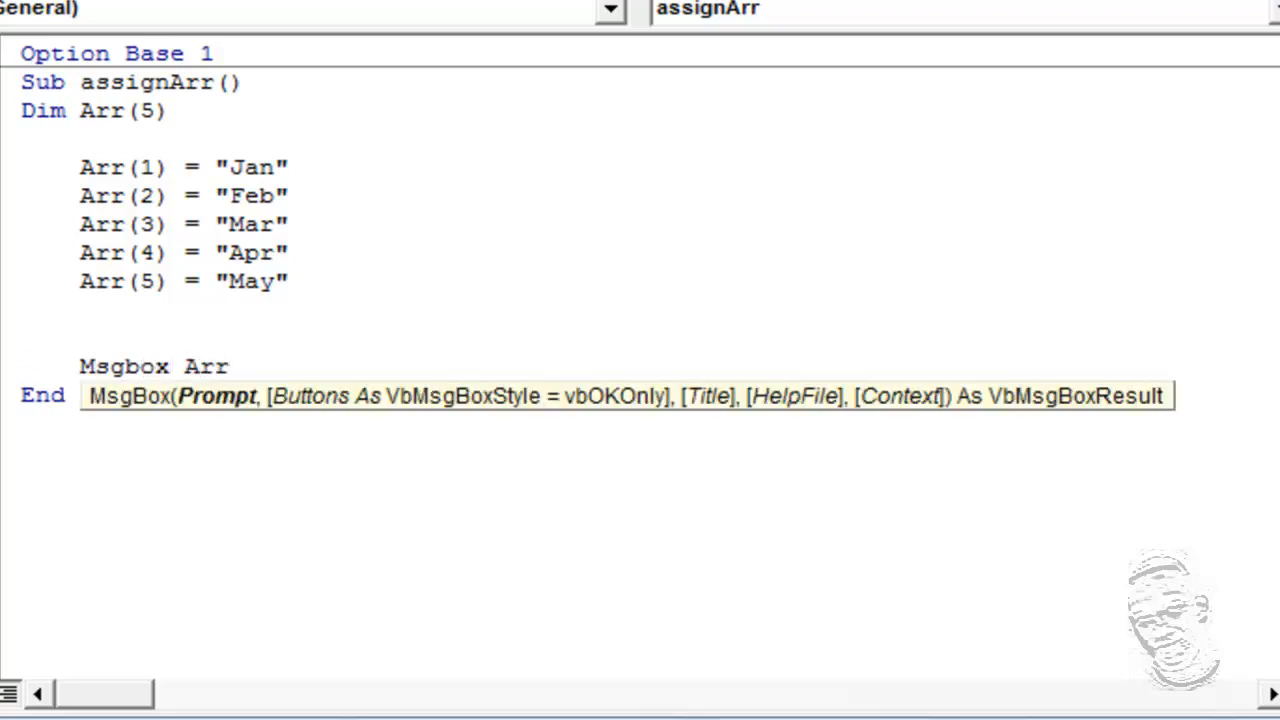
text(()
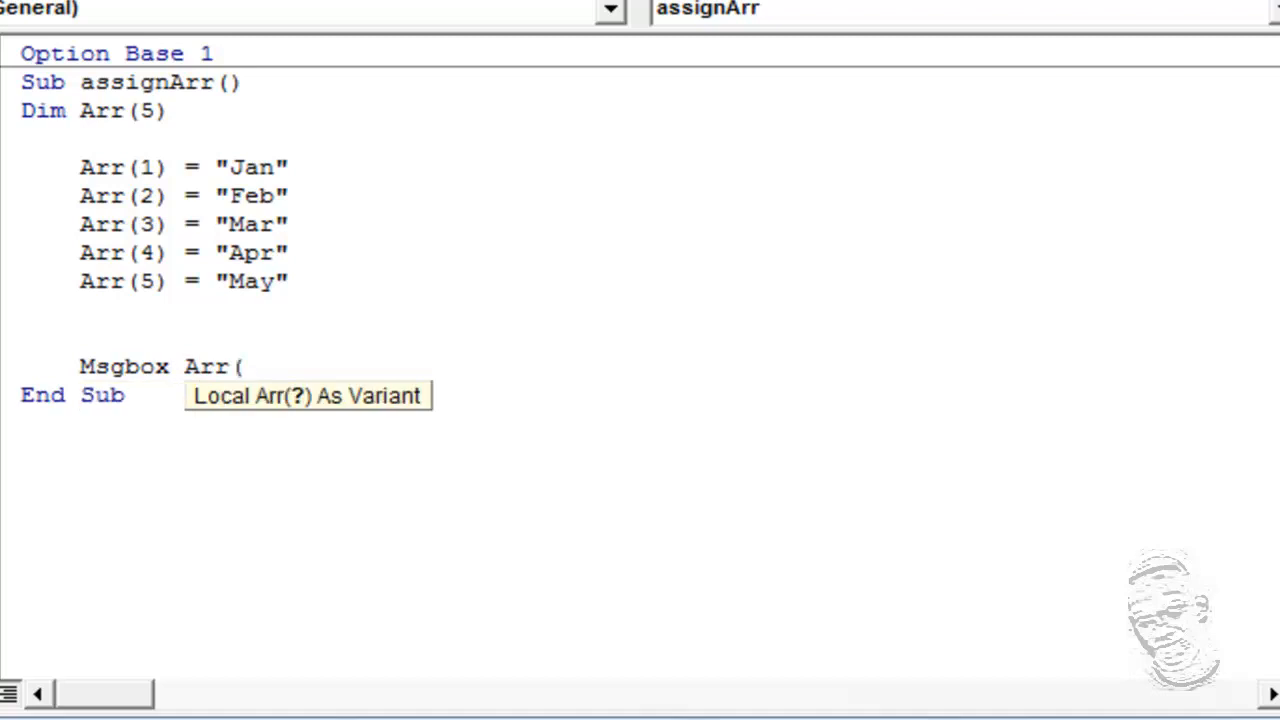
text(1)
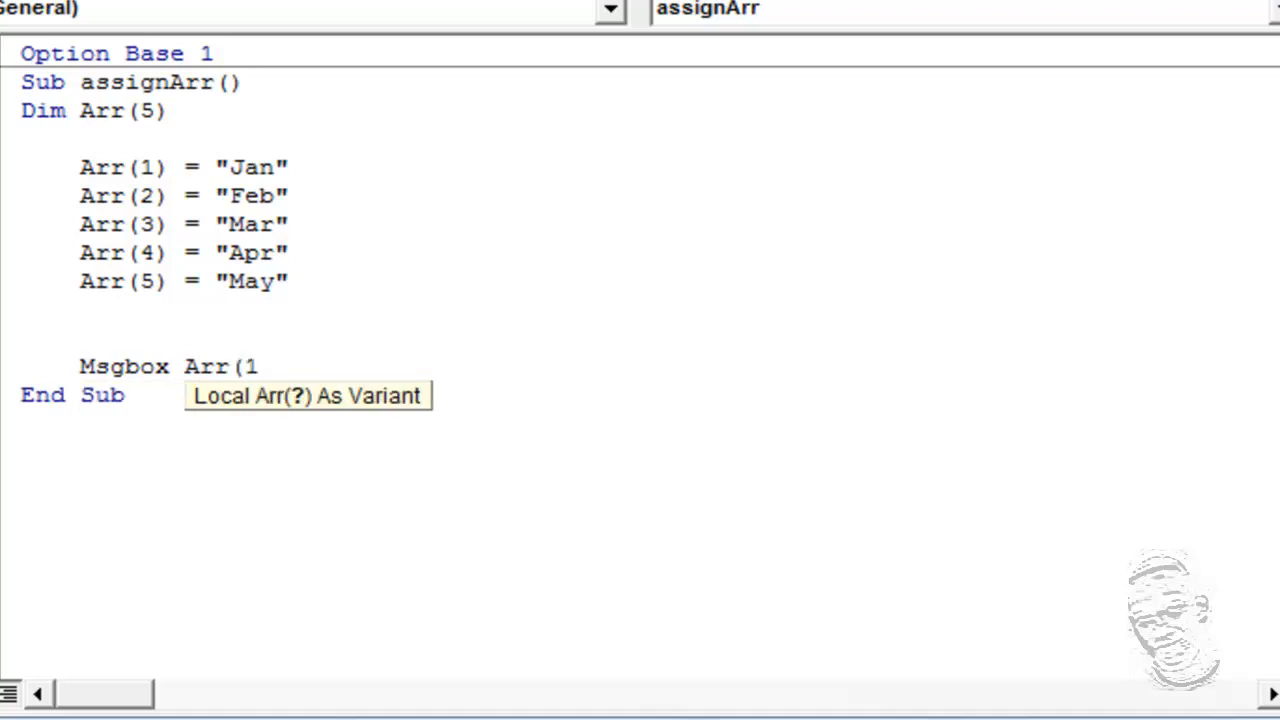
text())
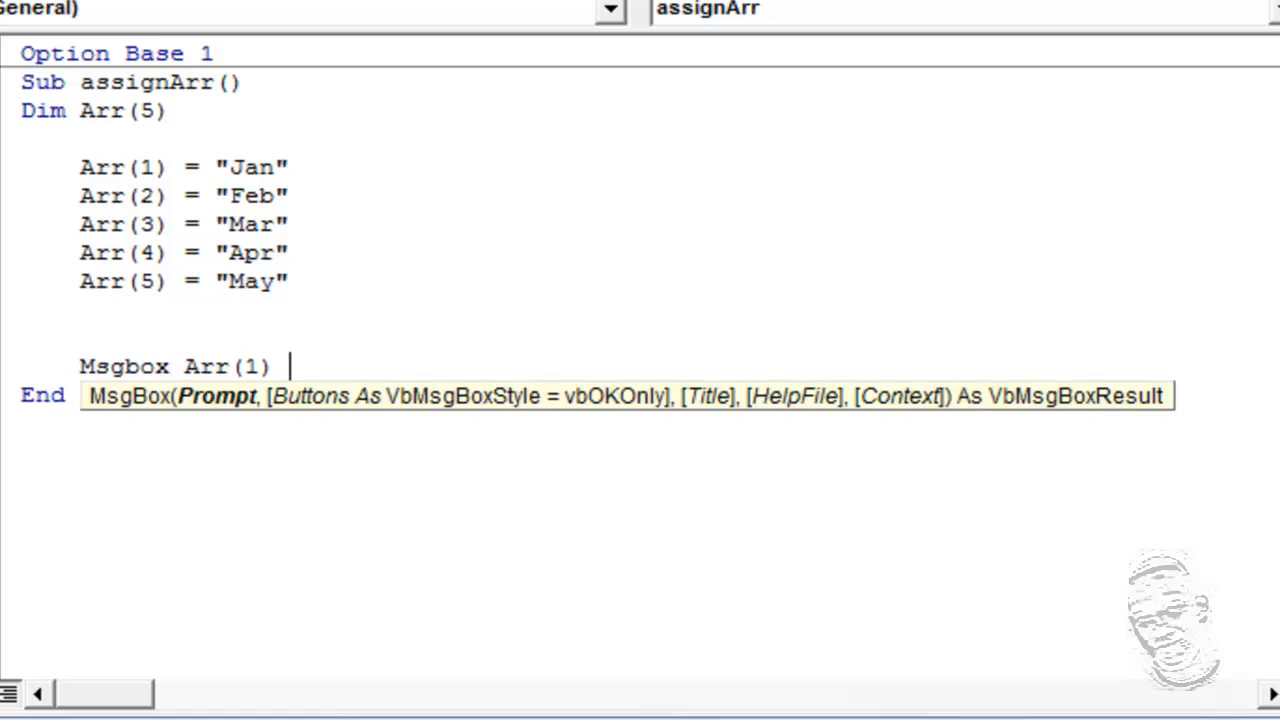
text(&)
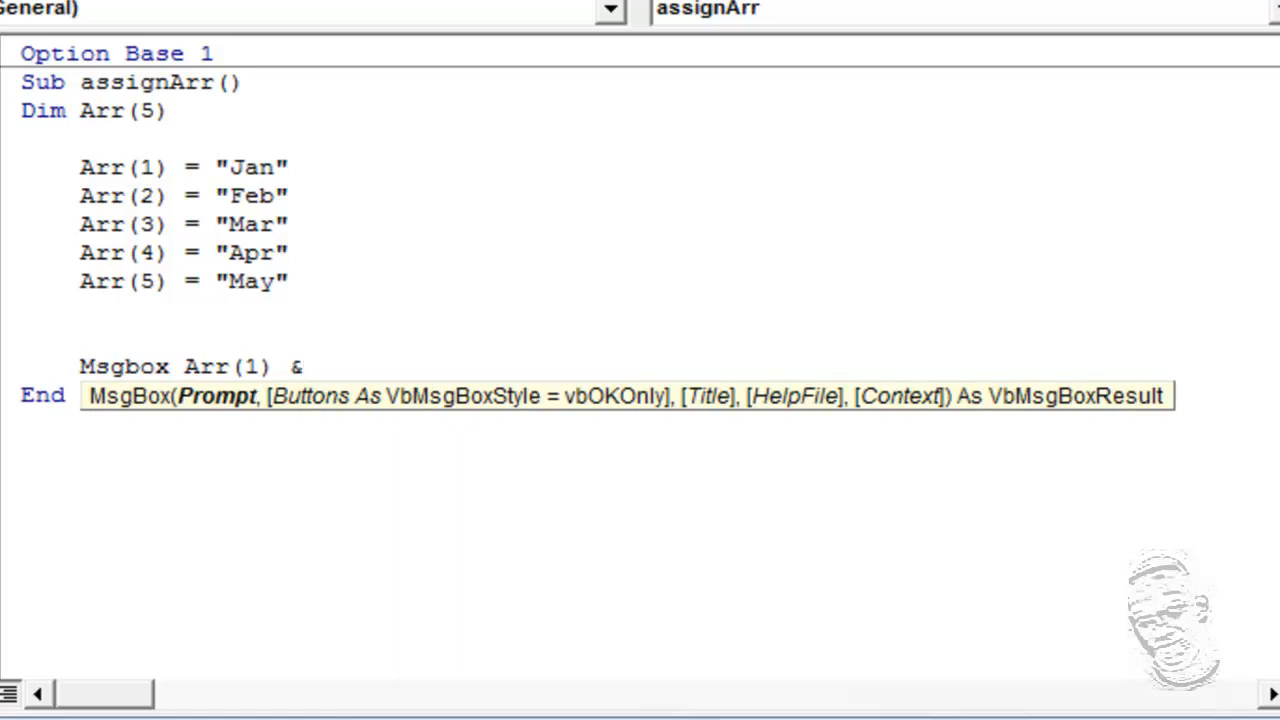
text("-)
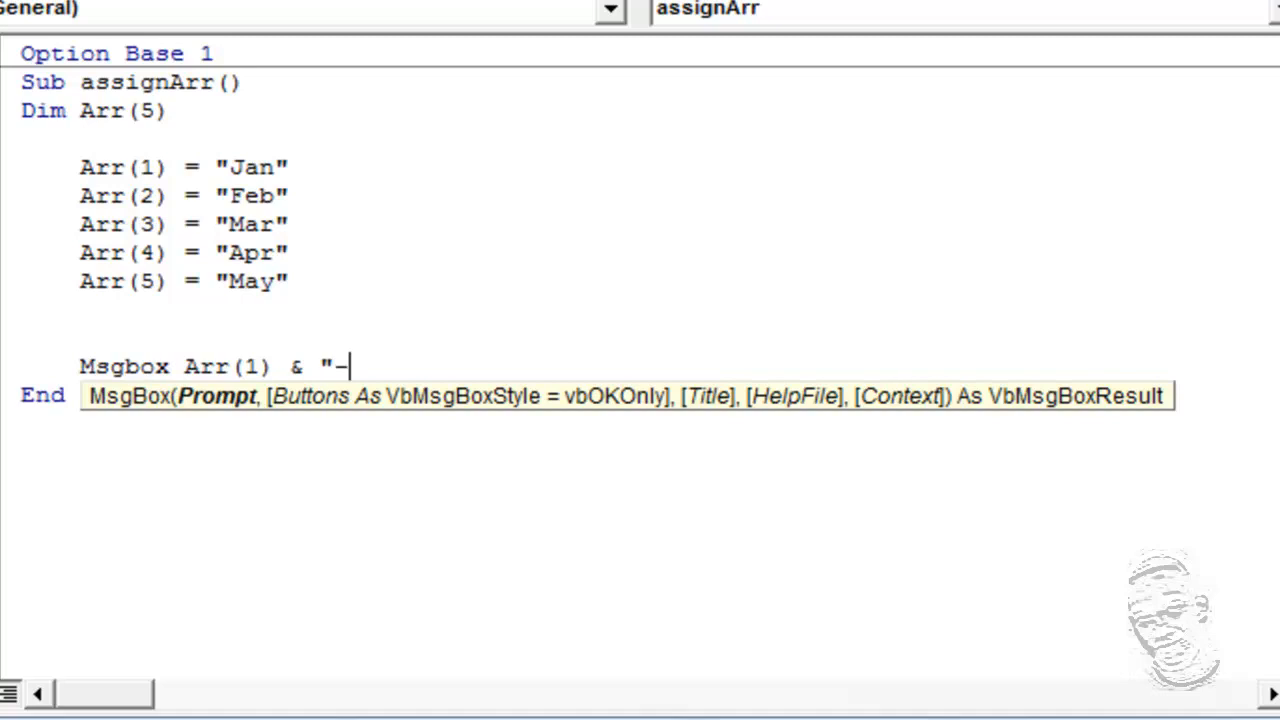
text("))
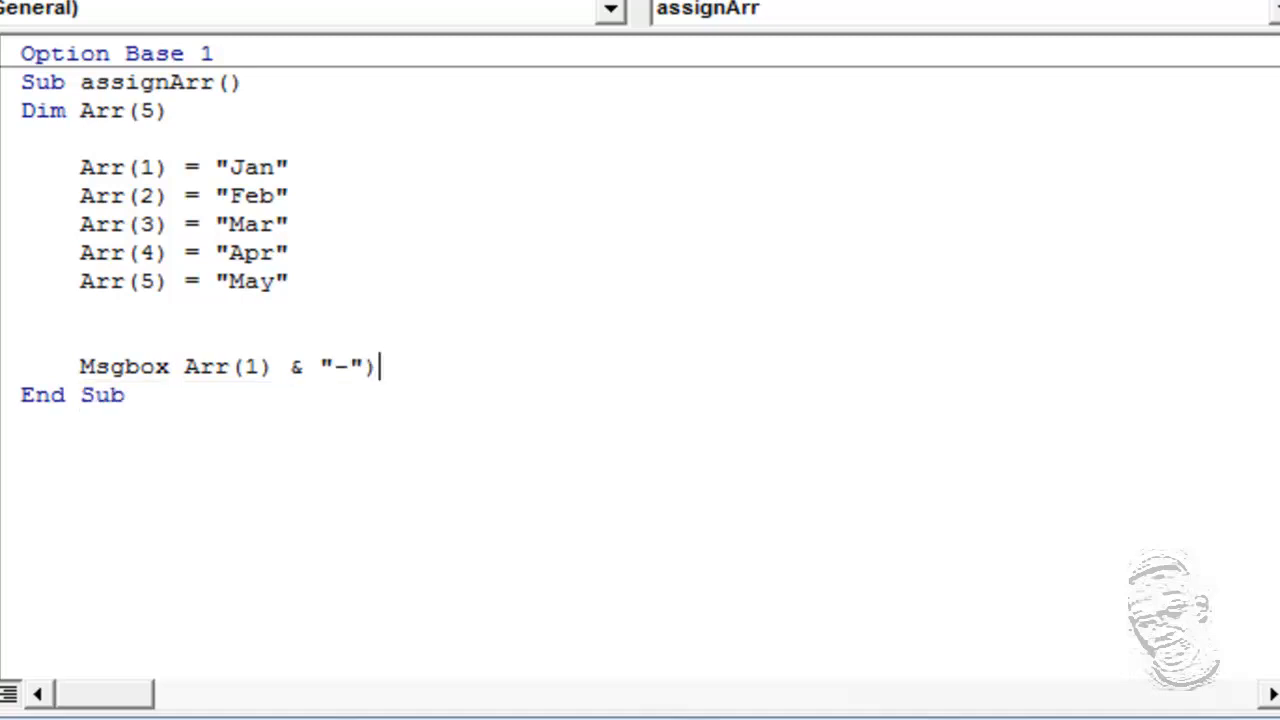
key(Backspace)
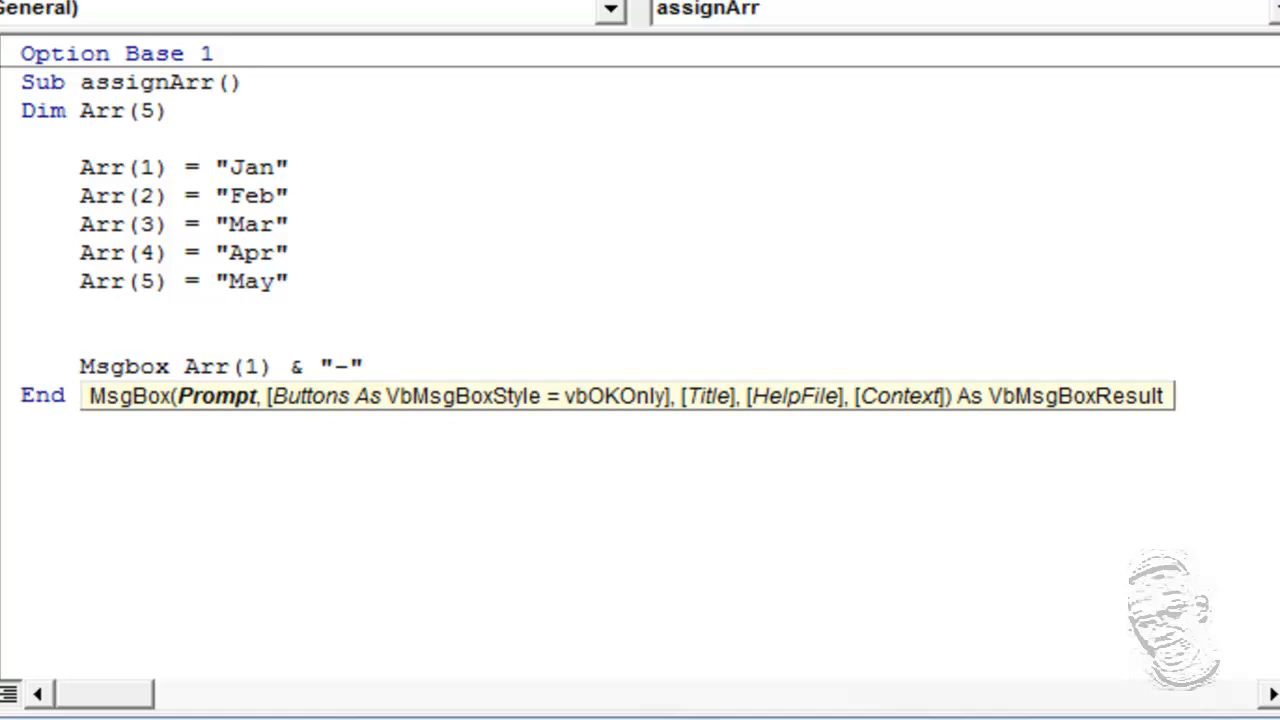
text(,)
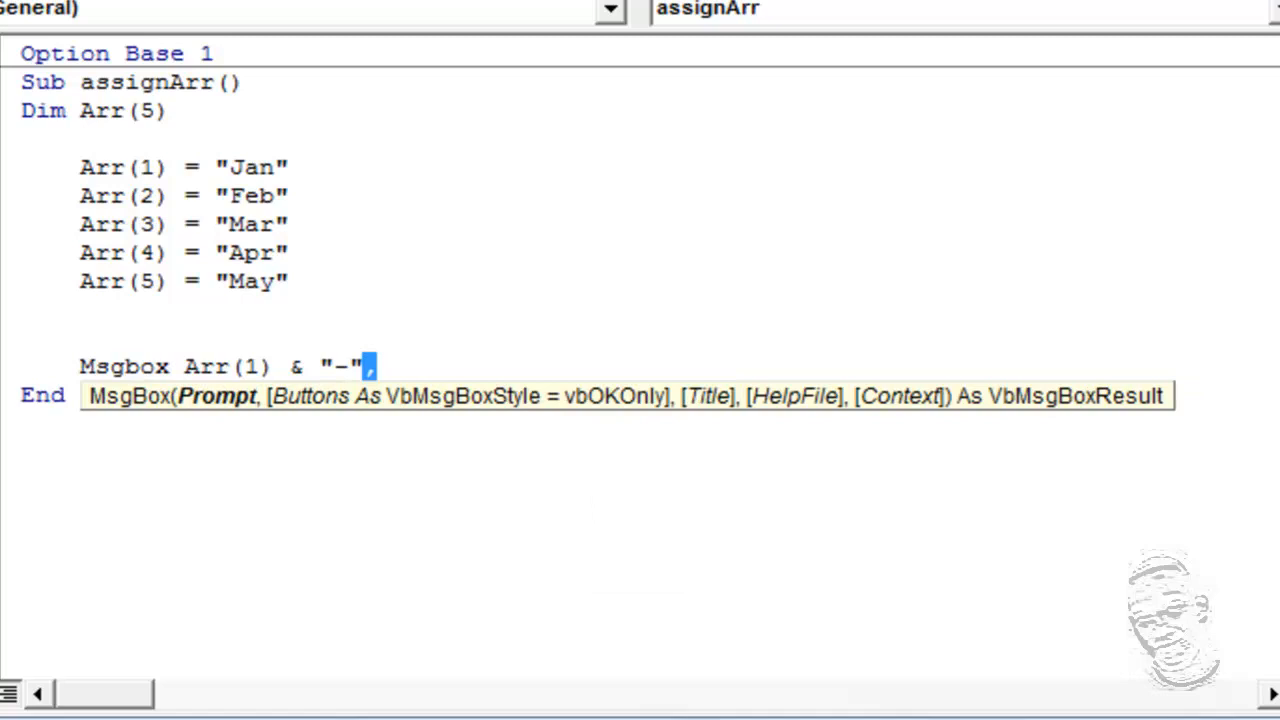
drag(378, 366, 180, 366)
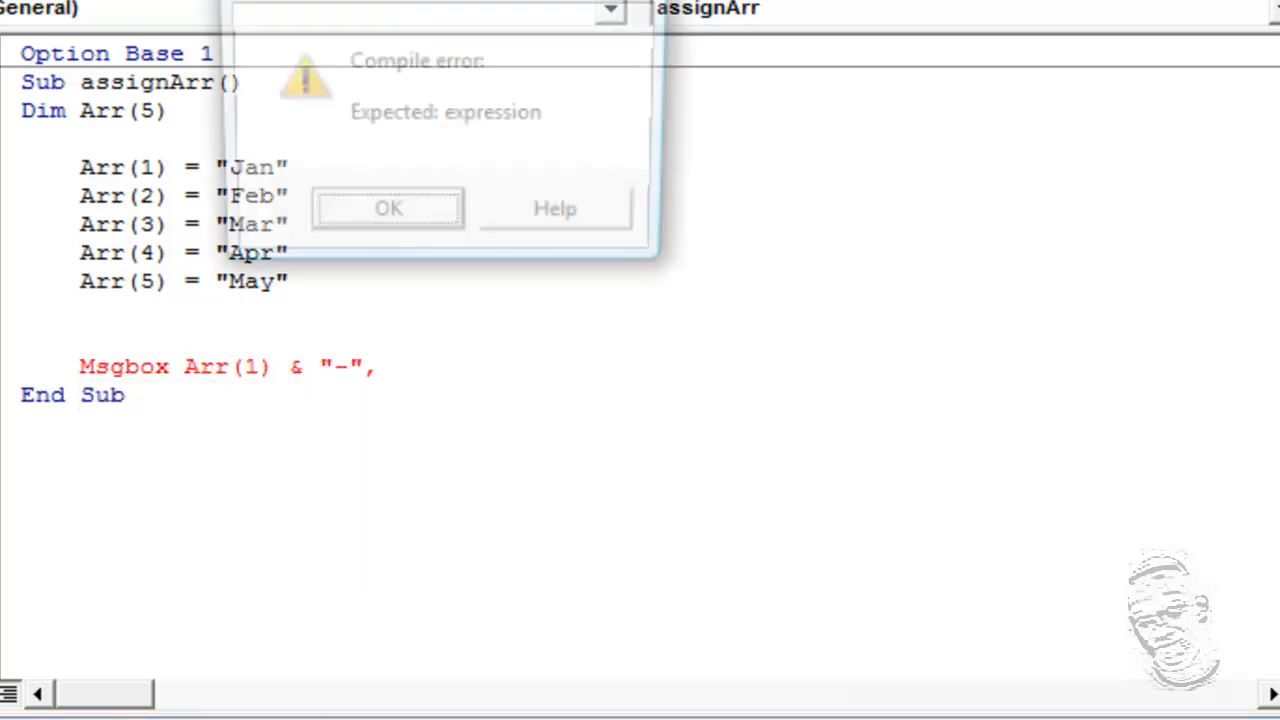
- Dismiss the compile error, paste copies of Arr(1) & "-", and renumber them 2 to 5
click(388, 208)
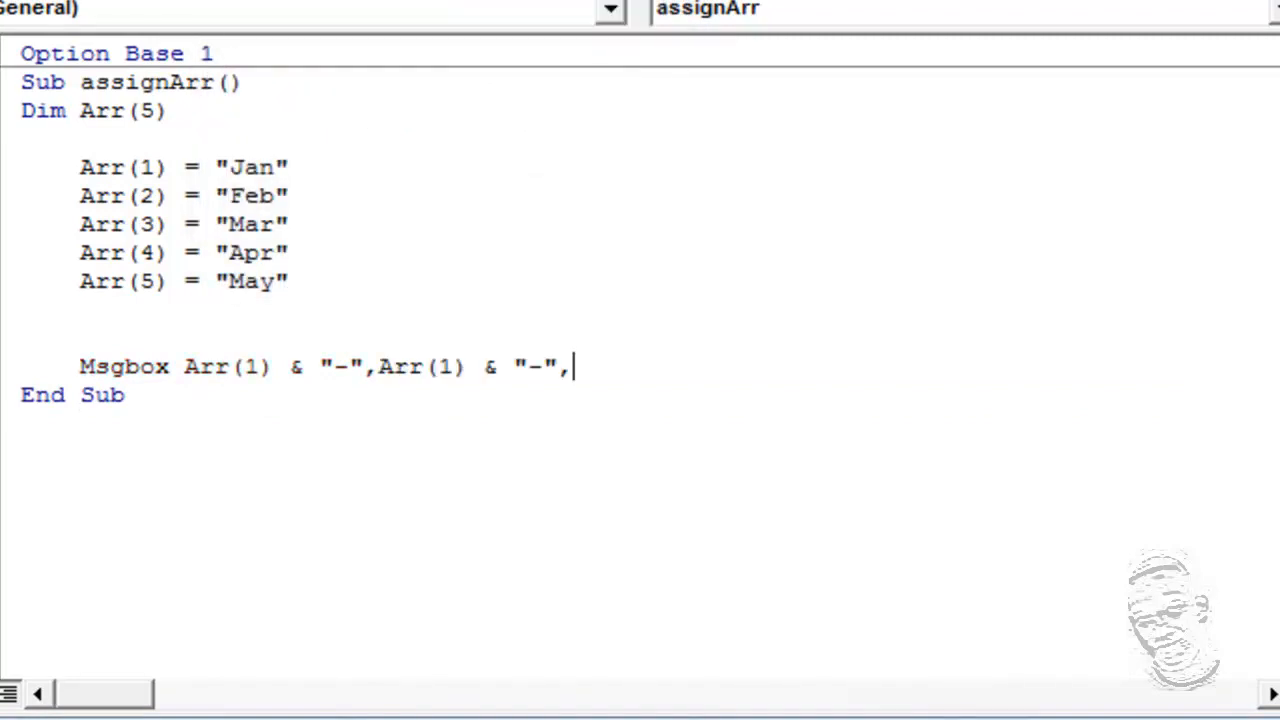
text(Arr(1) & "-",)
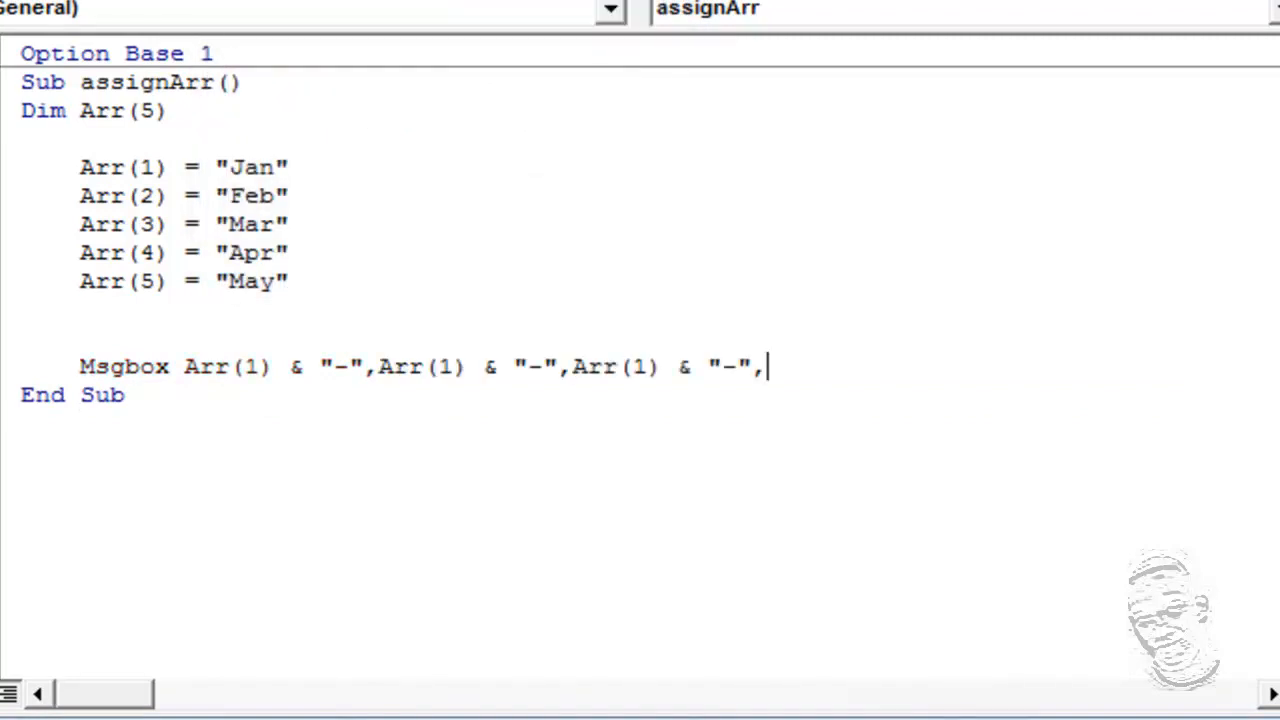
text(Arr(1) & "-",Arr(1) & "-",)
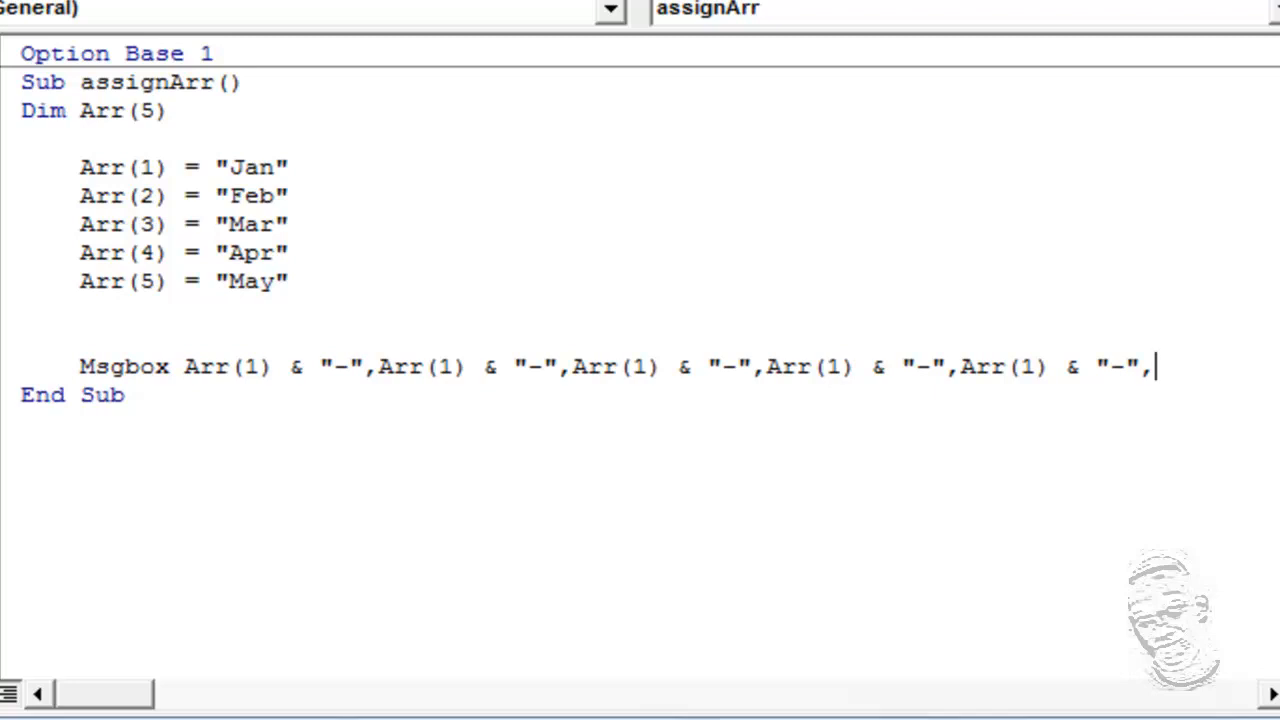
key(BackSpace)
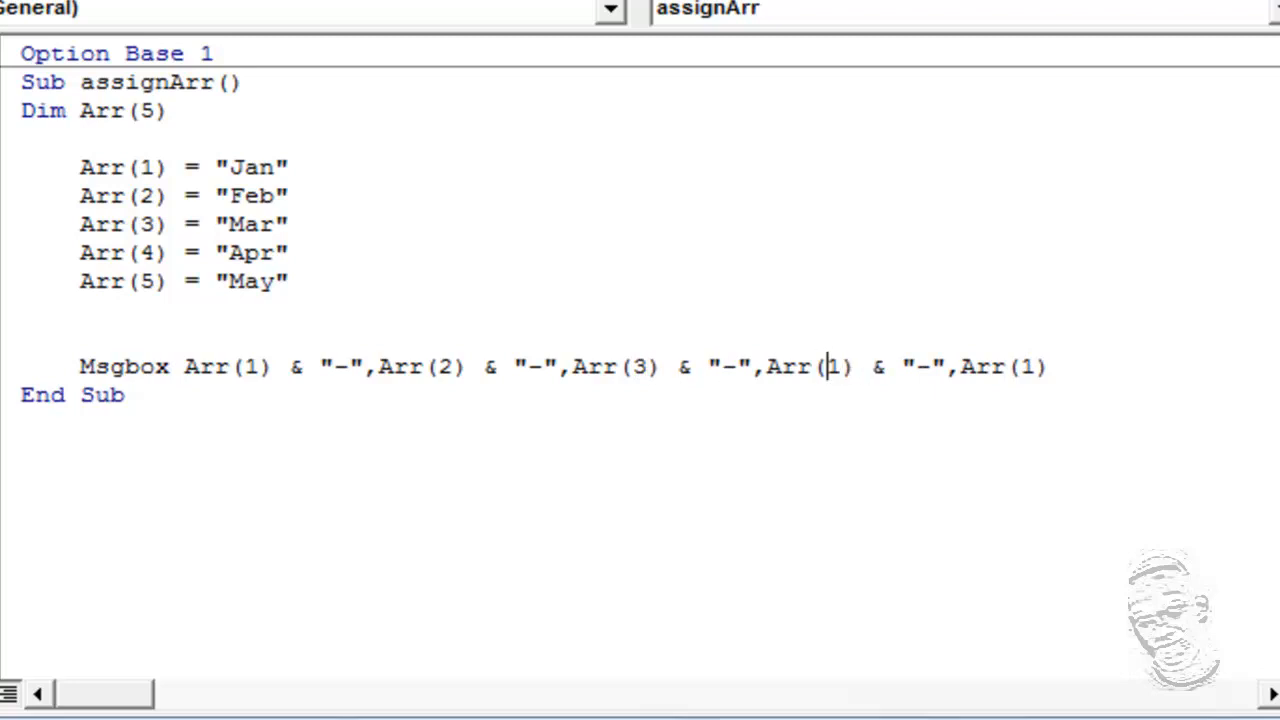
text(4)
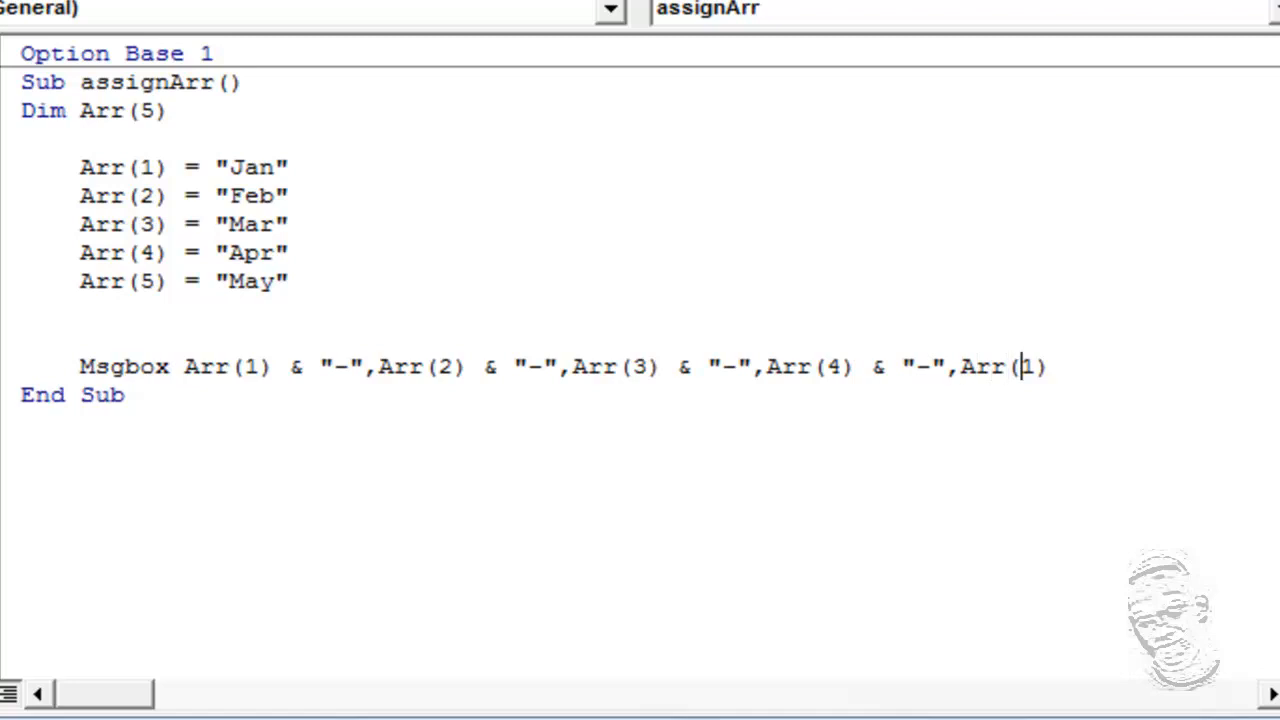
text(5)
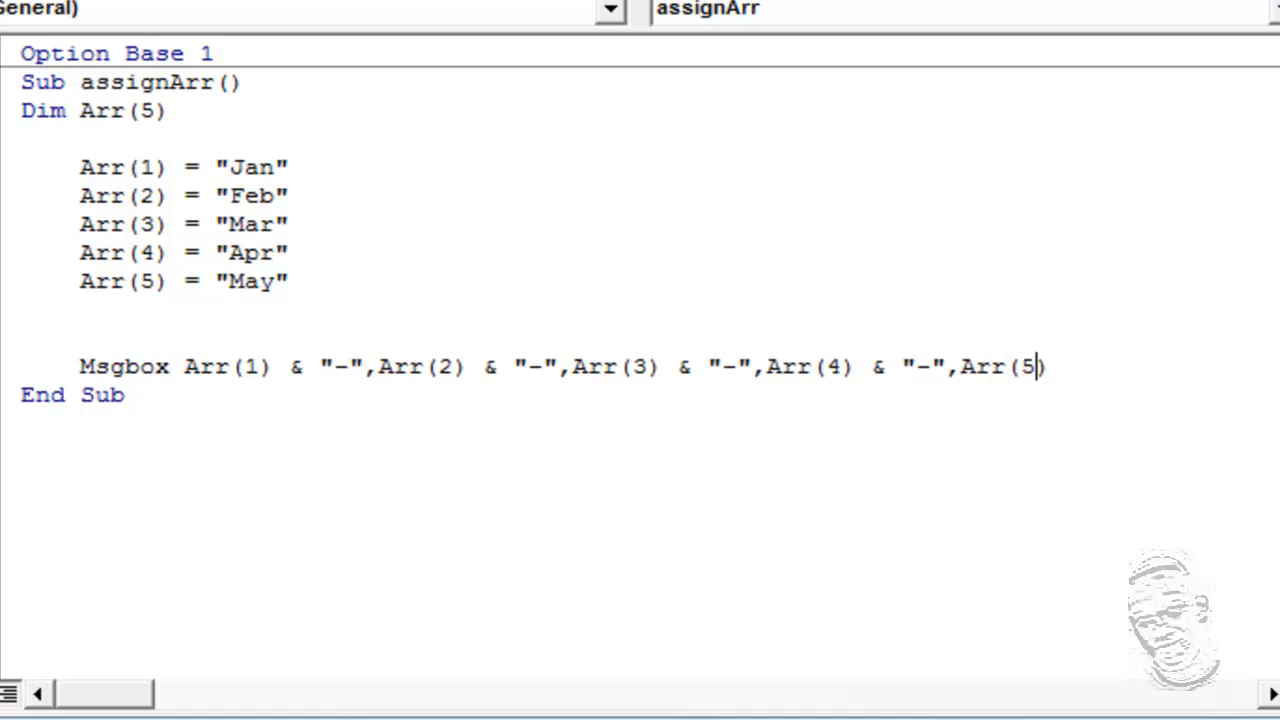
text())
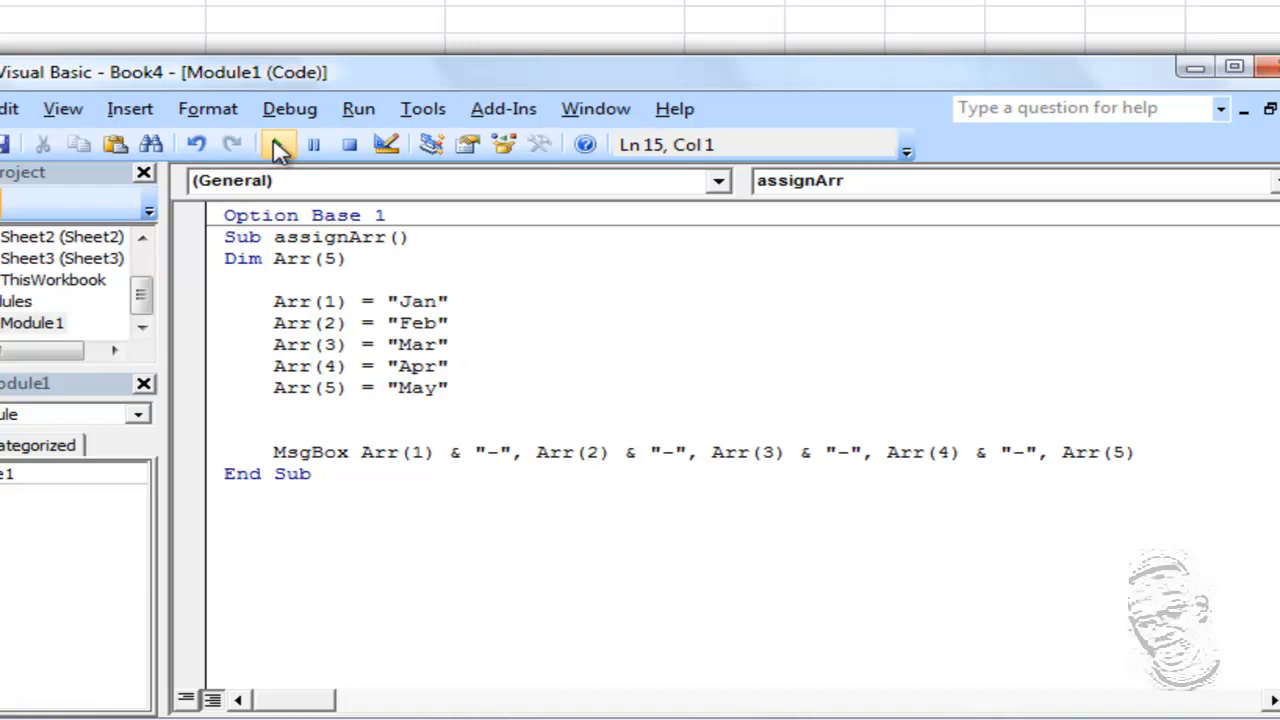
- Run the macro, end after the Type mismatch, and replace the commas with &
click(278, 144)
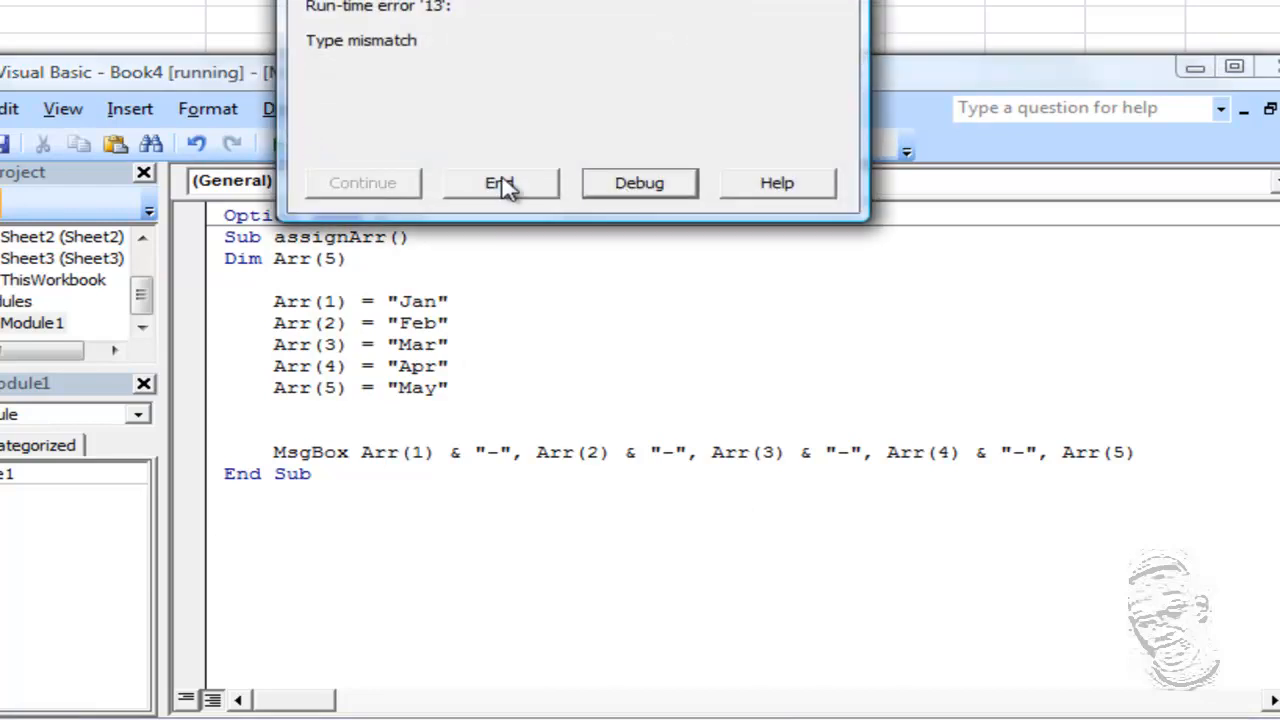
click(499, 182)
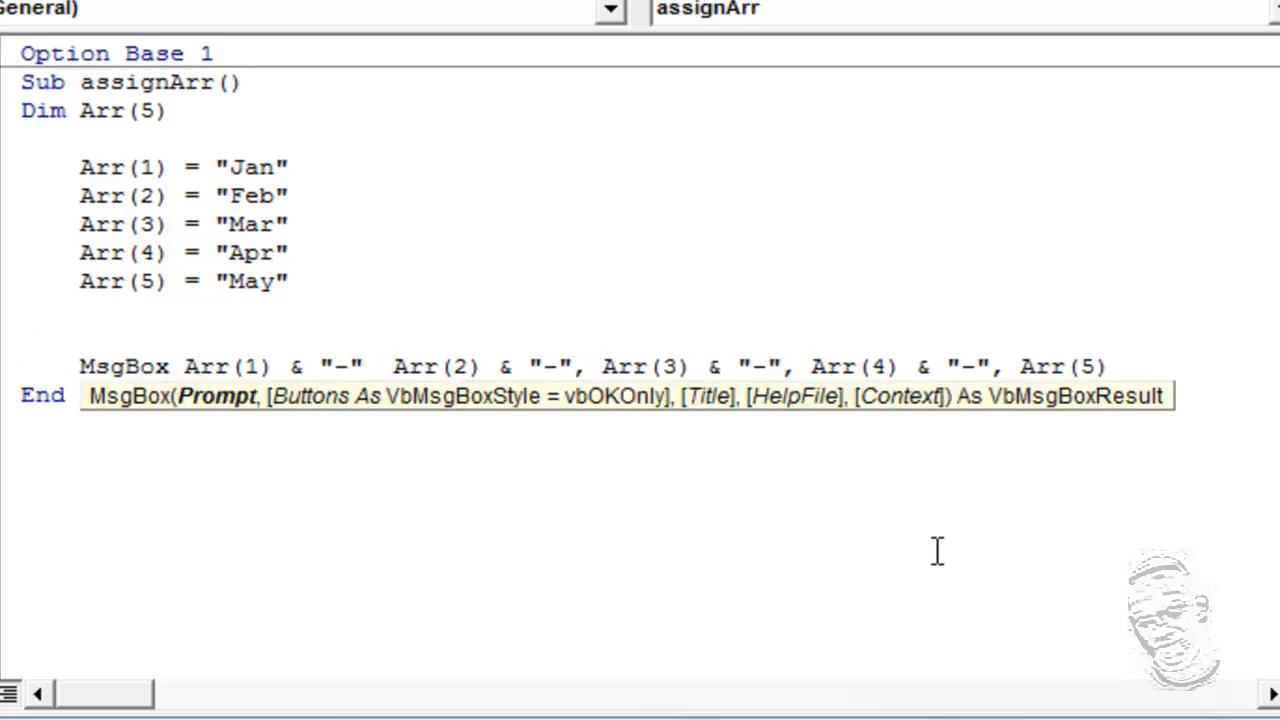
text(&)
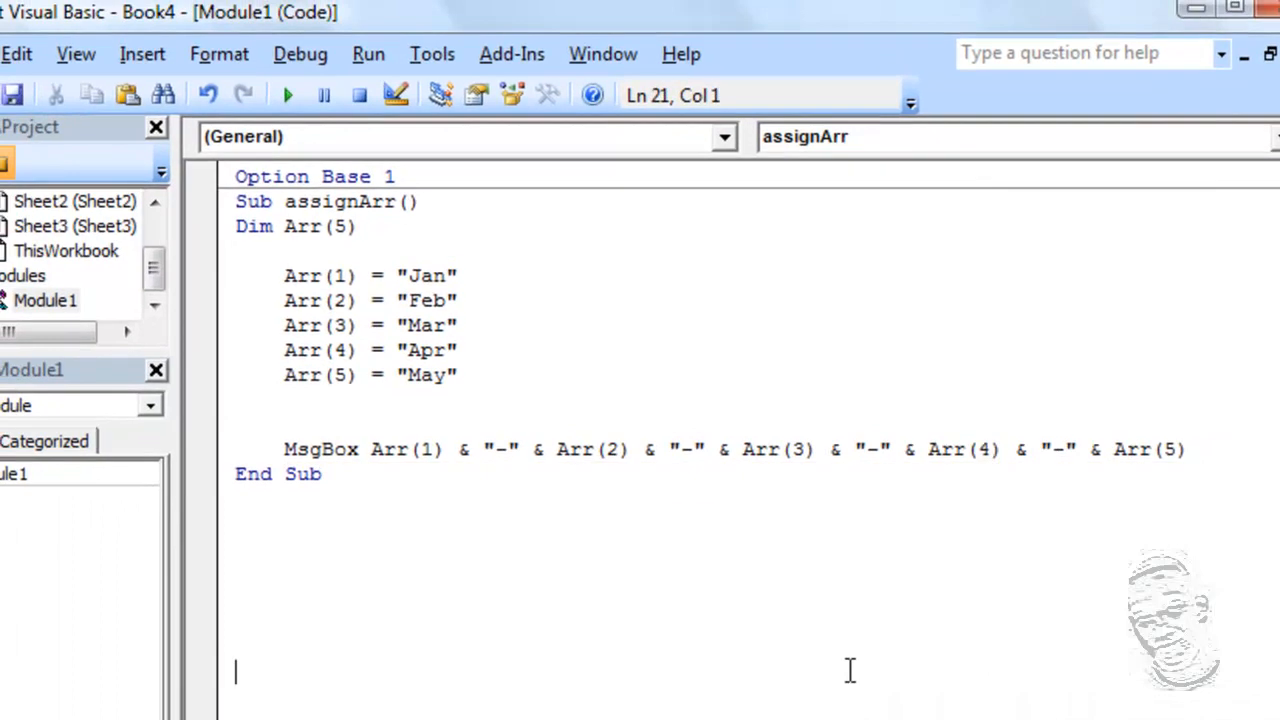
- Run assignArr to pop up the Jan-Feb-Mar-Apr-May message
click(287, 95)
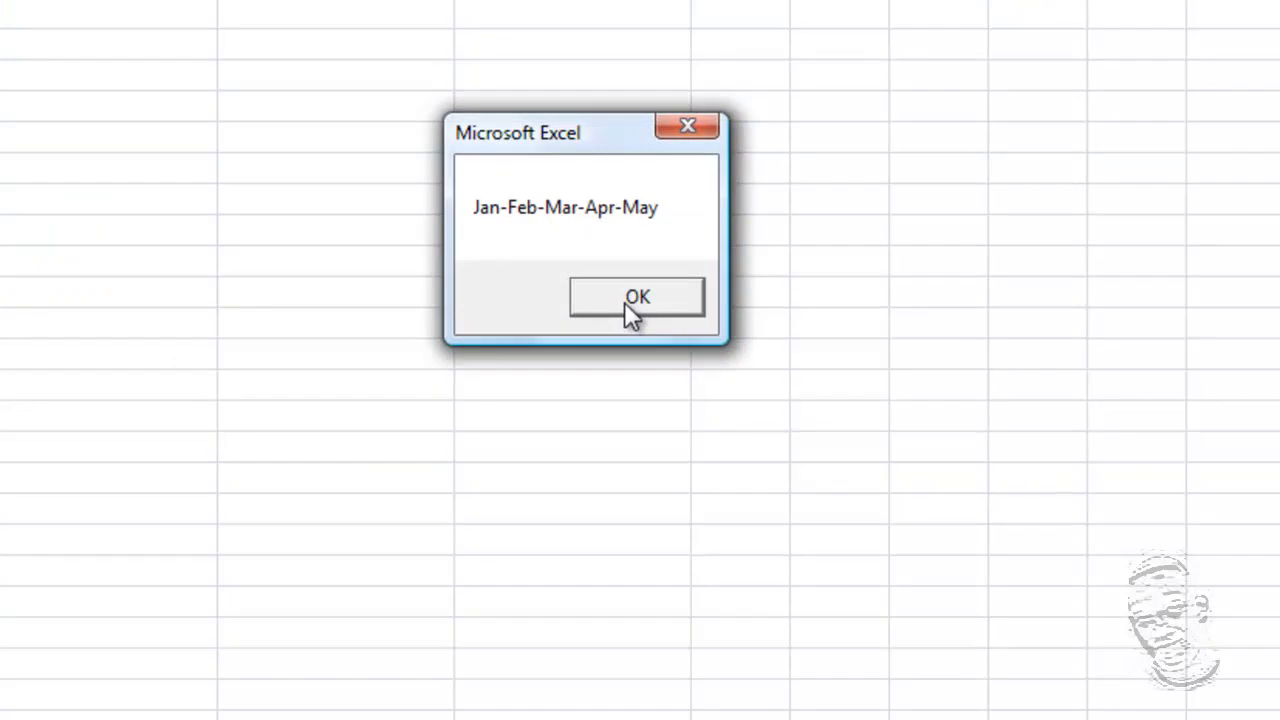
mouse_move(563, 283)
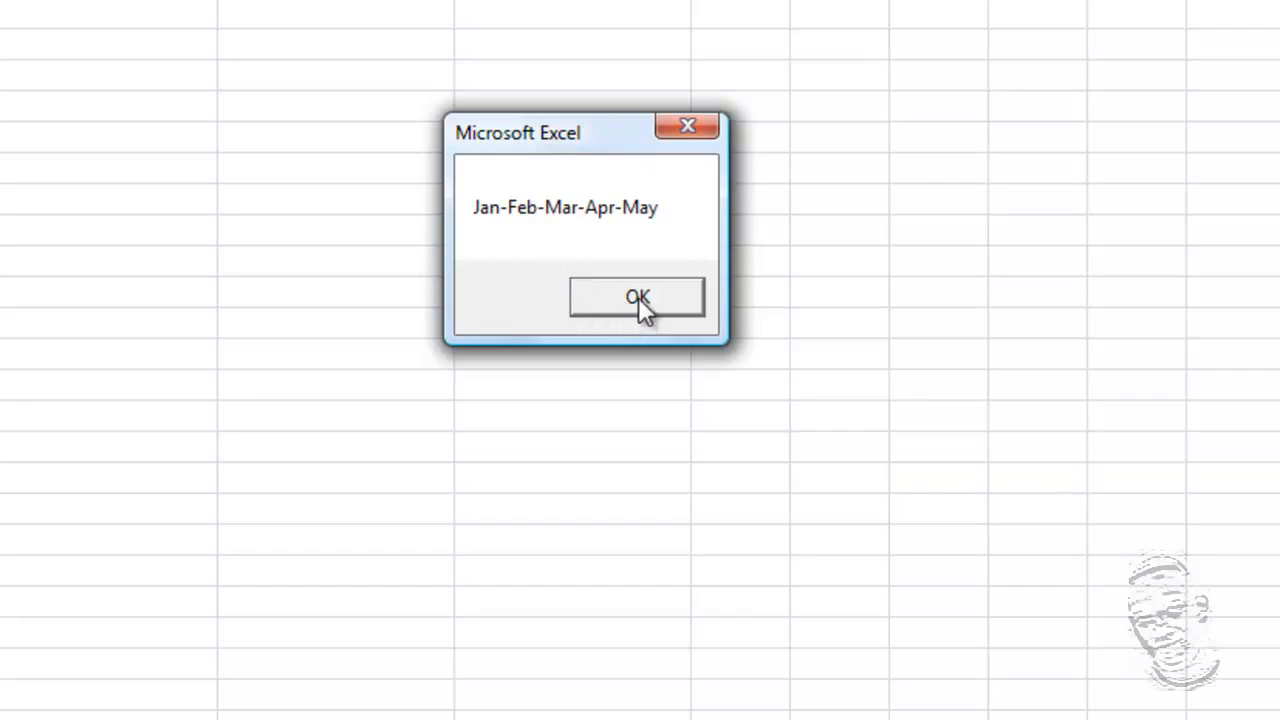
- Close the Jan-Feb-Mar-Apr-May message and click into the MsgBox statement
click(637, 297)
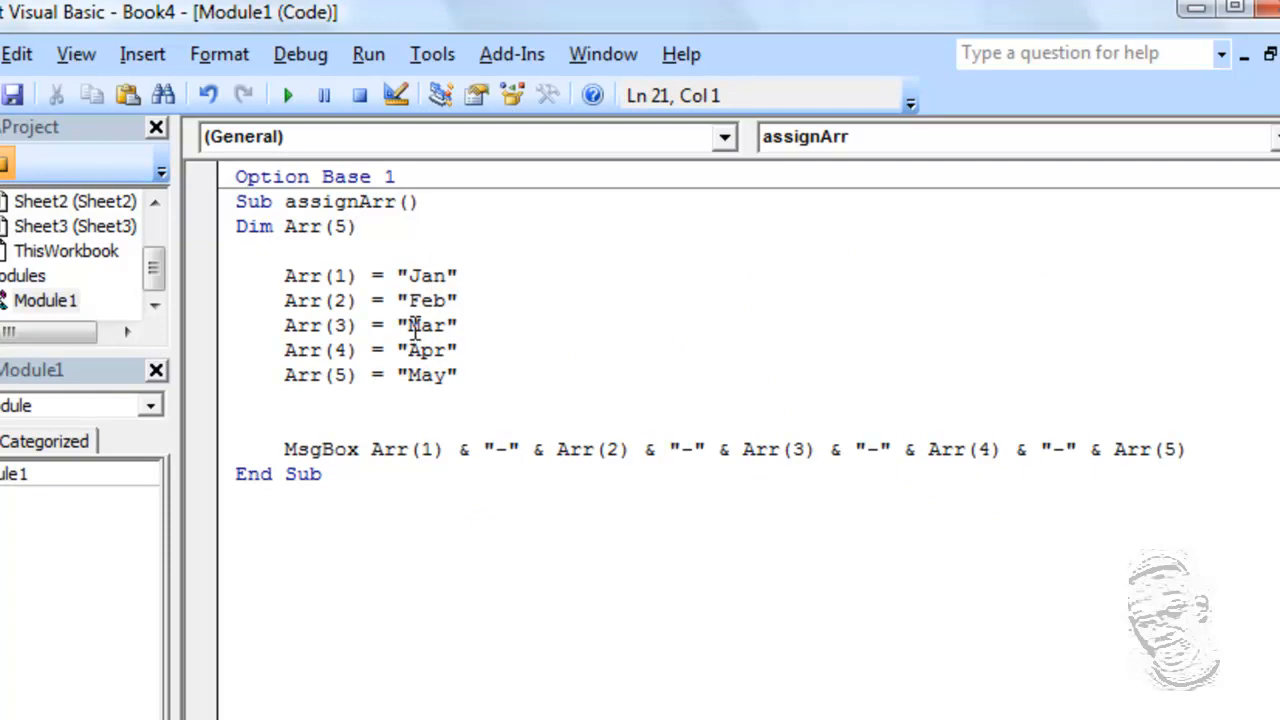
mouse_move(323, 300)
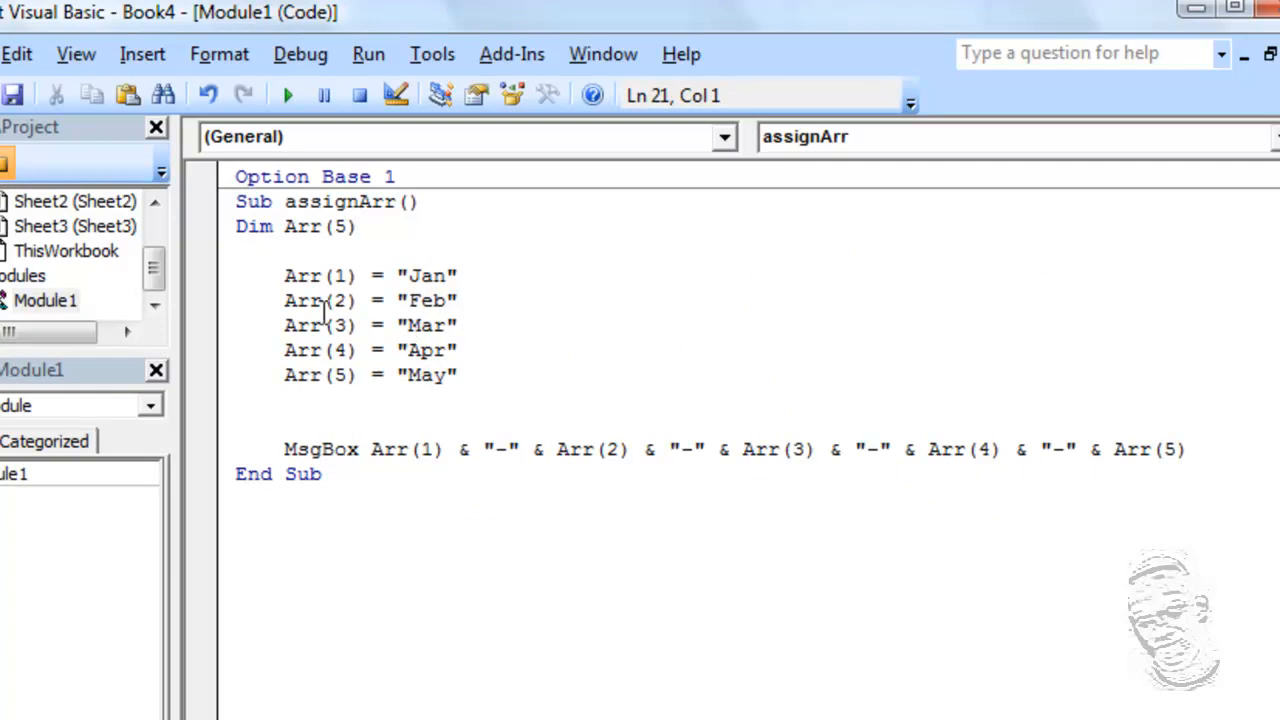
mouse_move(678, 428)
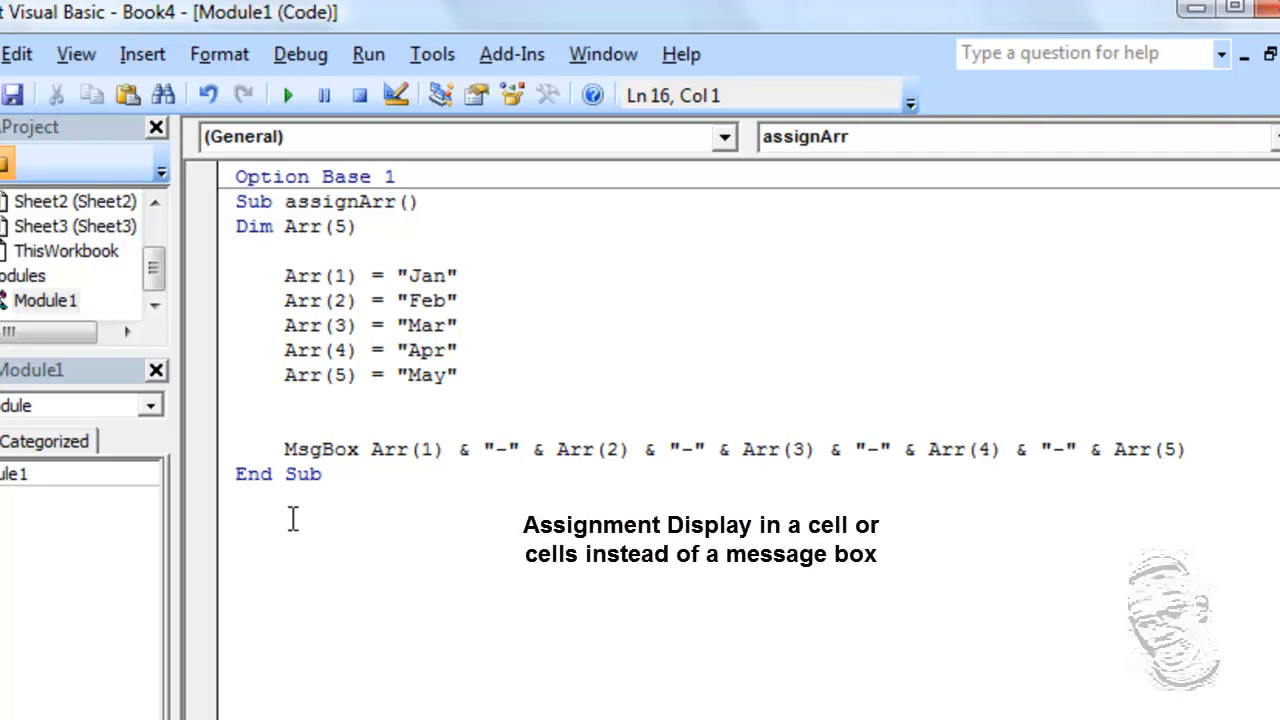
click(287, 449)
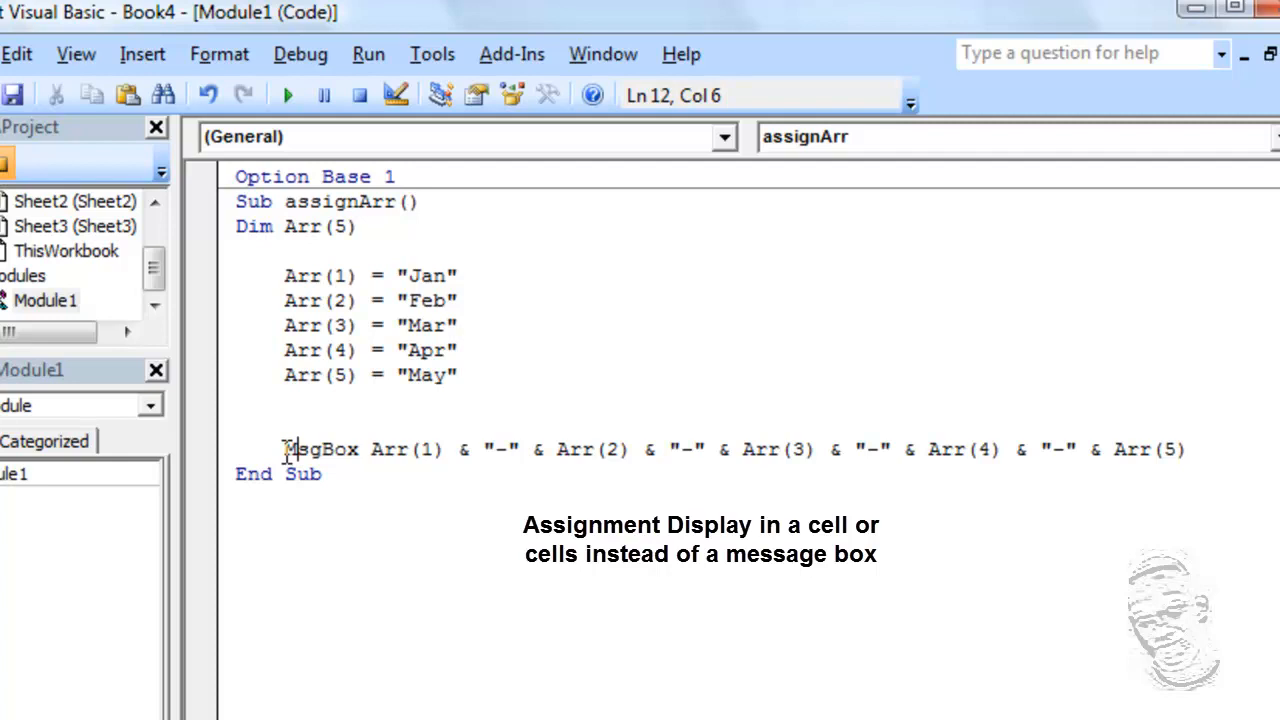
mouse_move(293, 451)
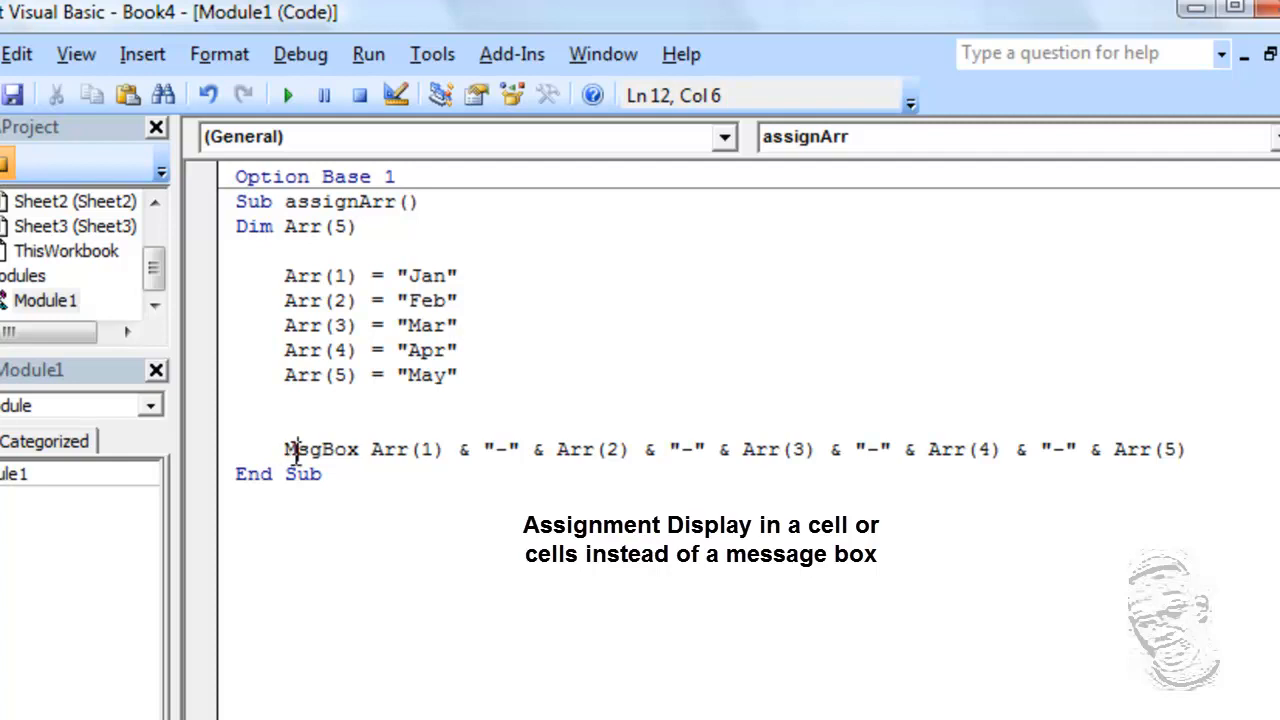